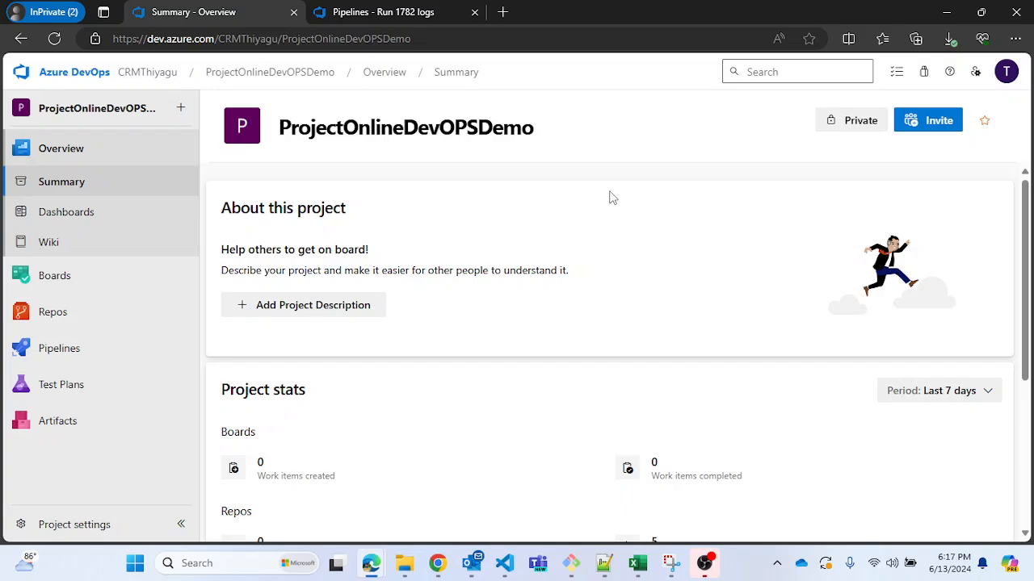
mouse_move(438, 563)
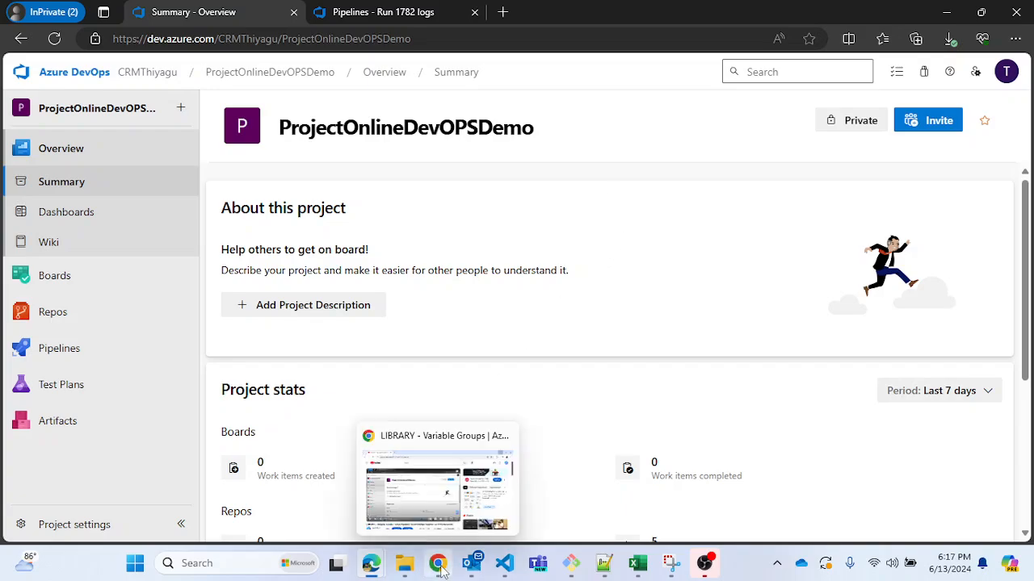
Switch to the YouTube Variable Groups tutorial and dismiss the Super Thanks purchase prompt
click(437, 563)
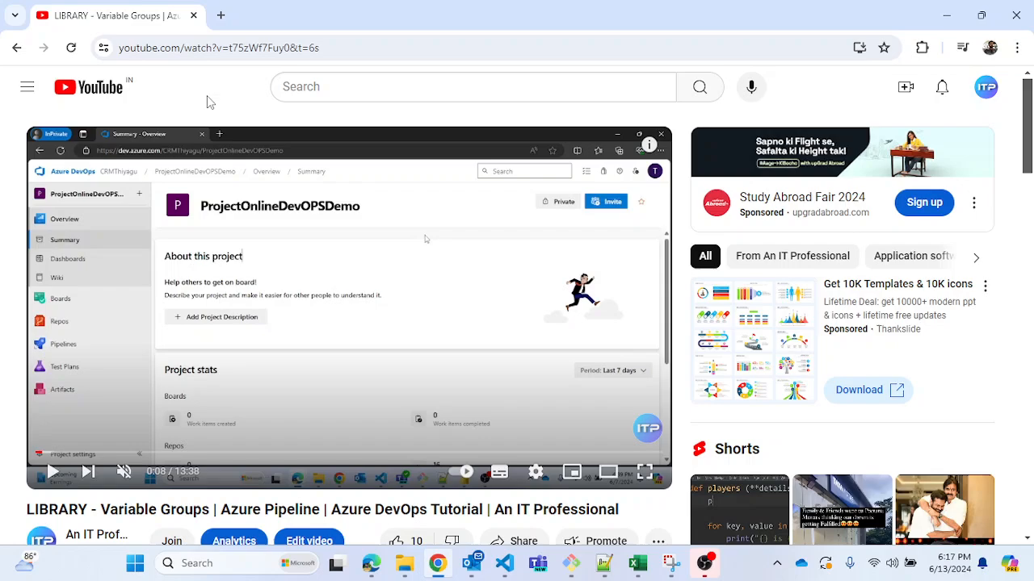
mouse_move(7, 336)
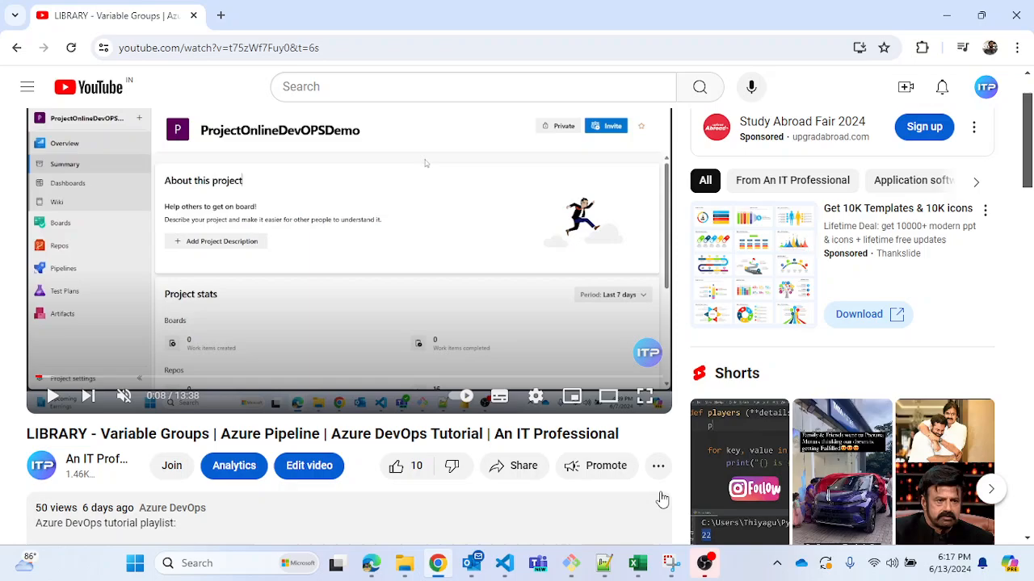
click(657, 466)
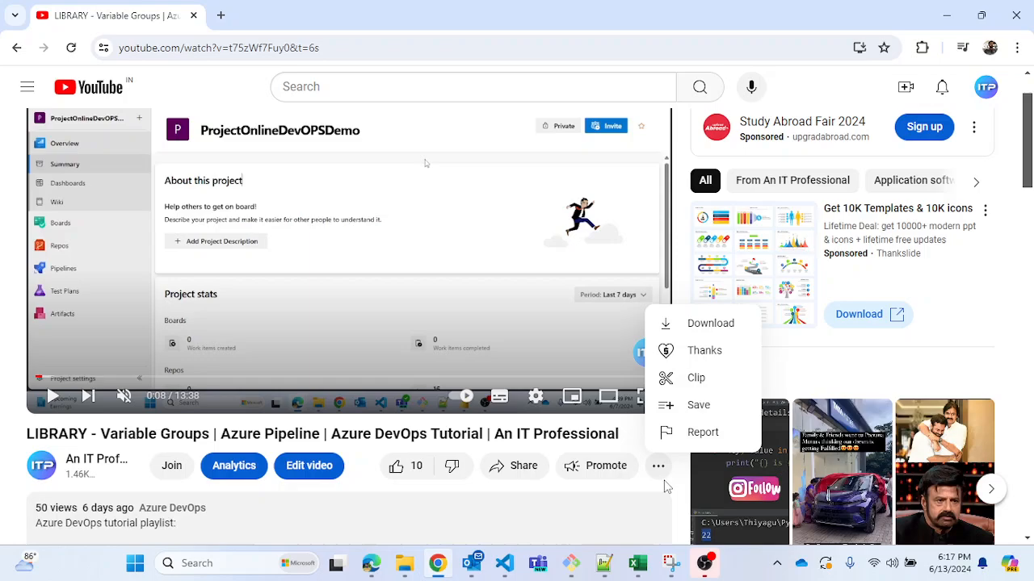
mouse_move(291, 428)
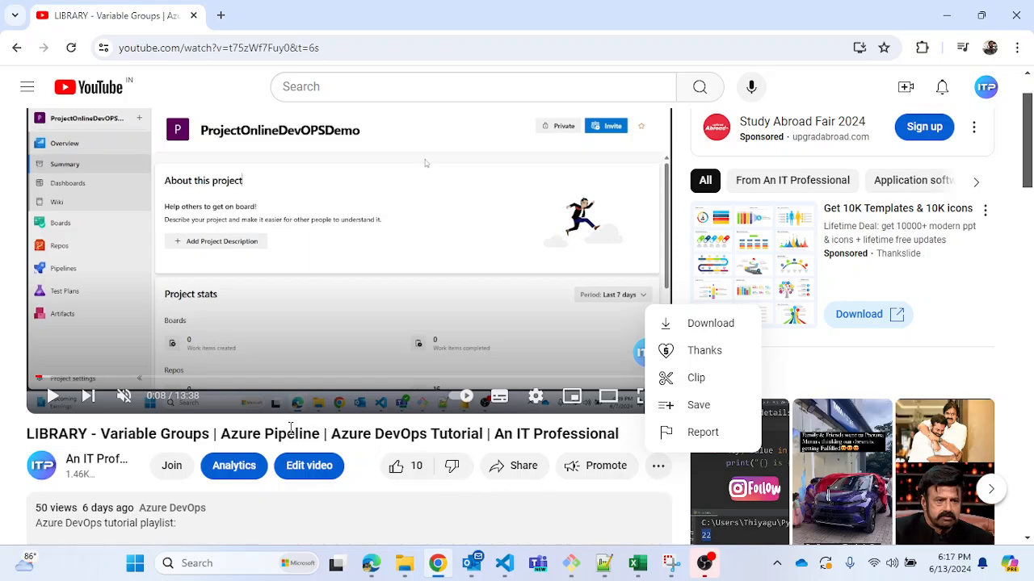
mouse_move(704, 350)
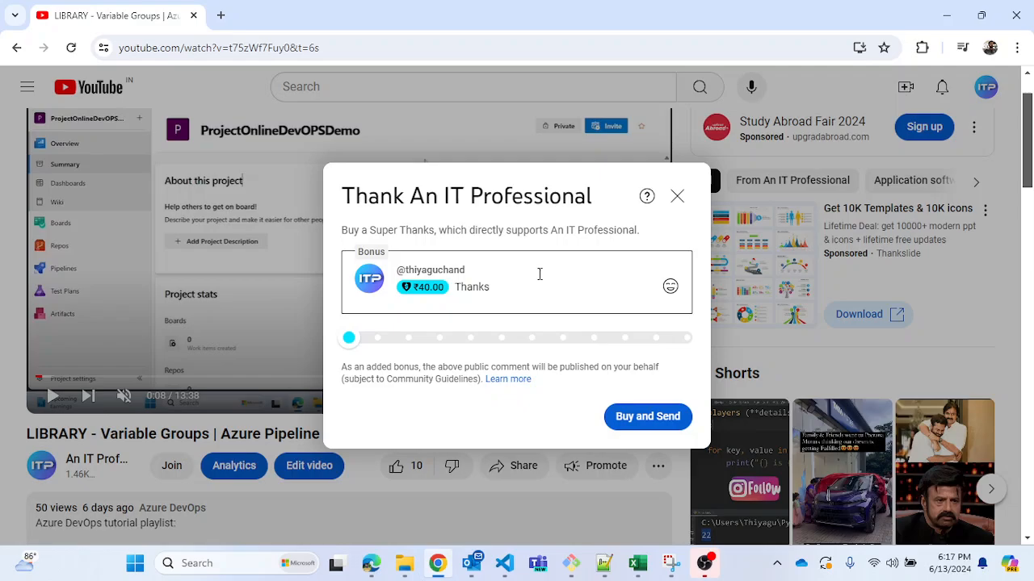
click(677, 196)
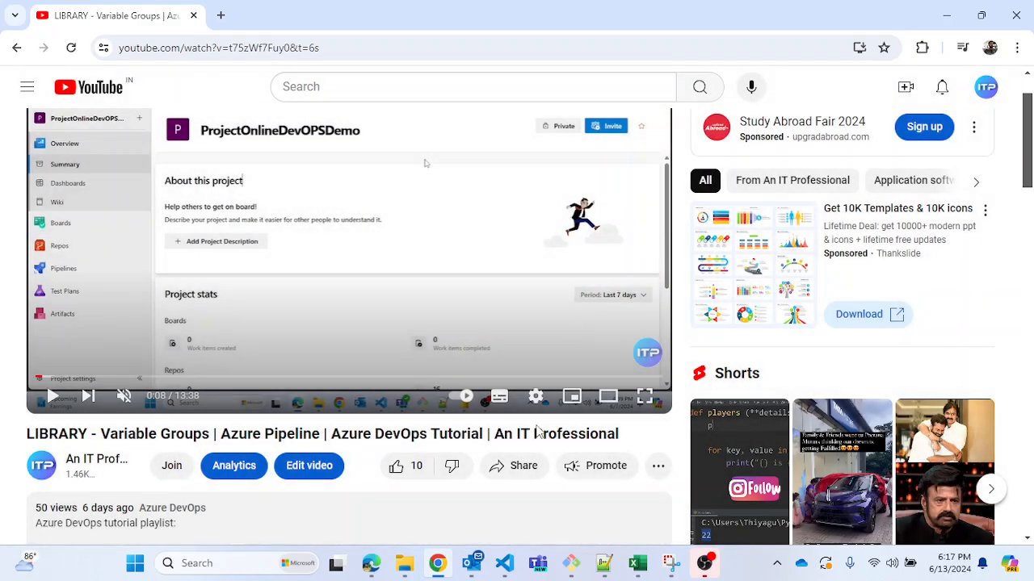
Go to the Pipelines Library, glance at VariableGroup1, and return to the groups list
click(192, 13)
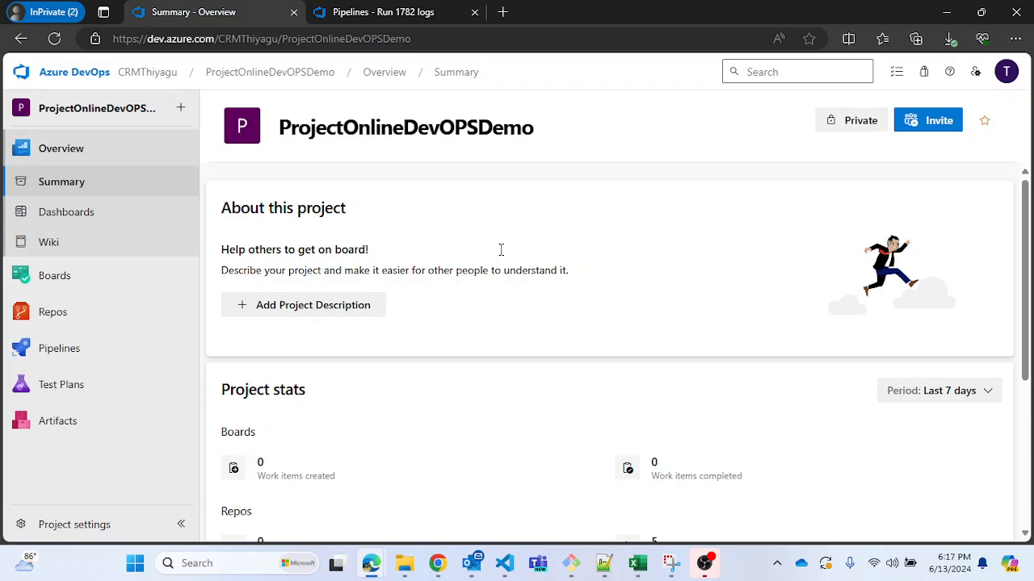
mouse_move(172, 337)
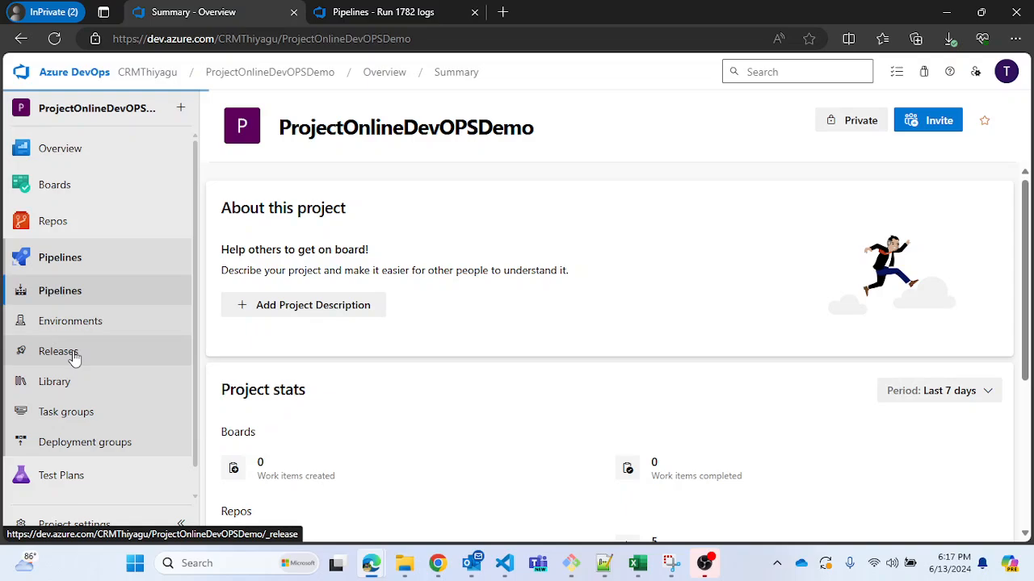
click(60, 257)
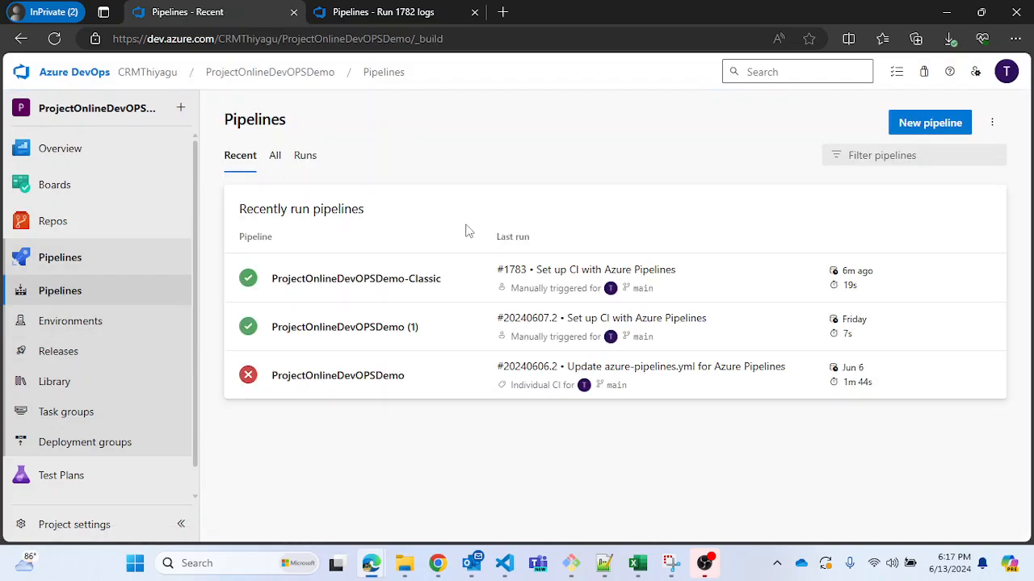
mouse_move(54, 381)
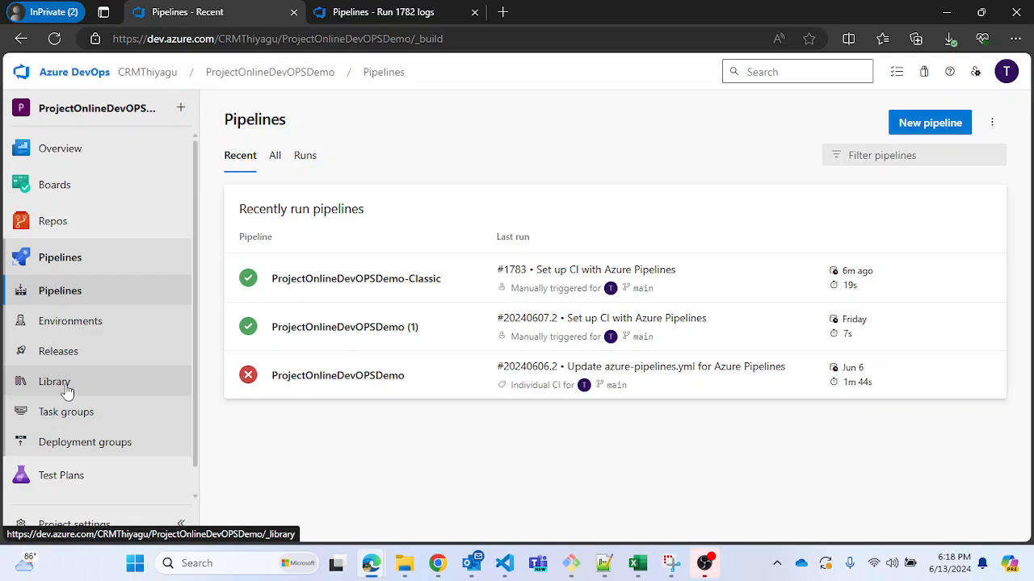
click(54, 381)
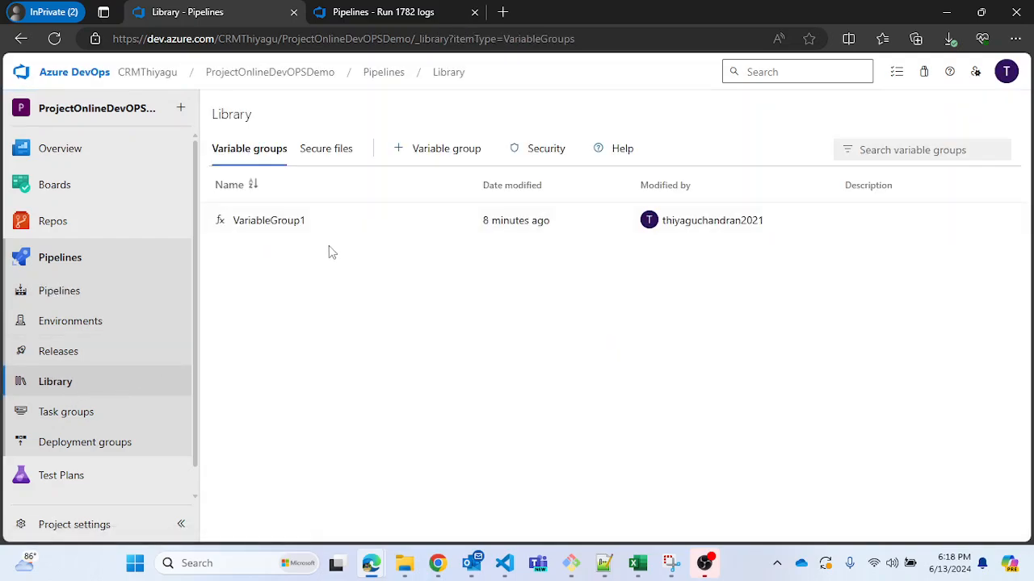
mouse_move(277, 316)
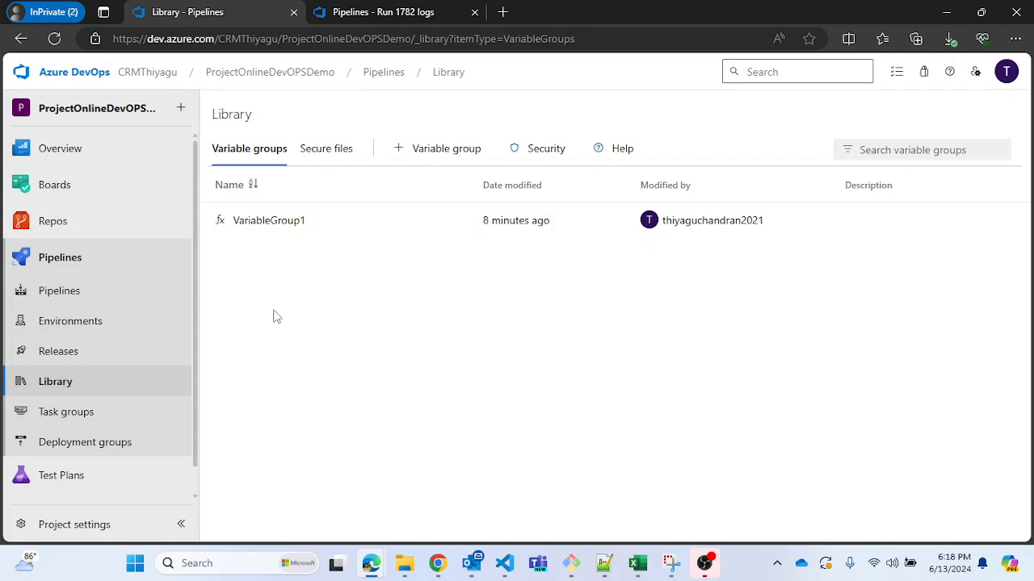
mouse_move(268, 220)
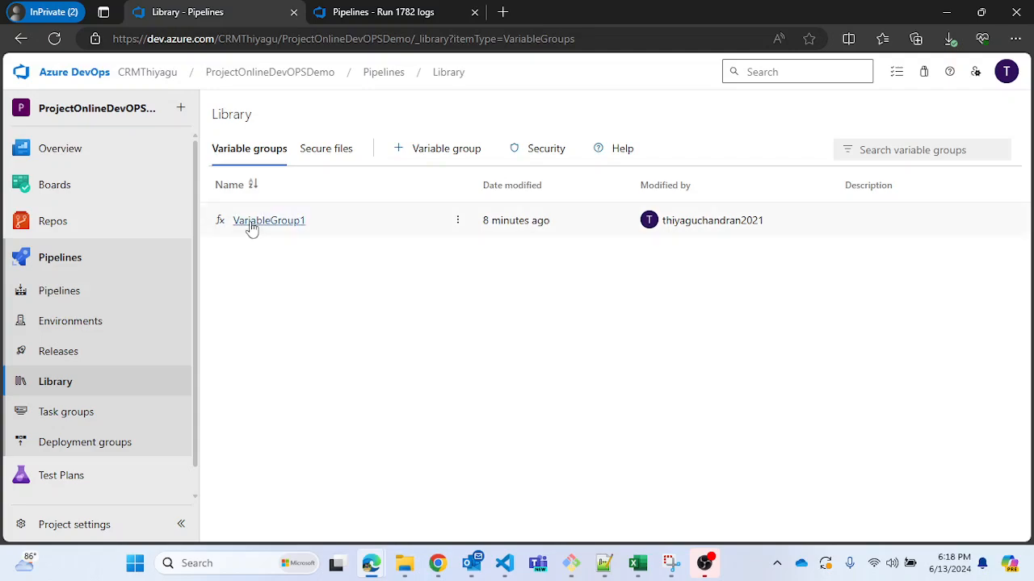
click(269, 220)
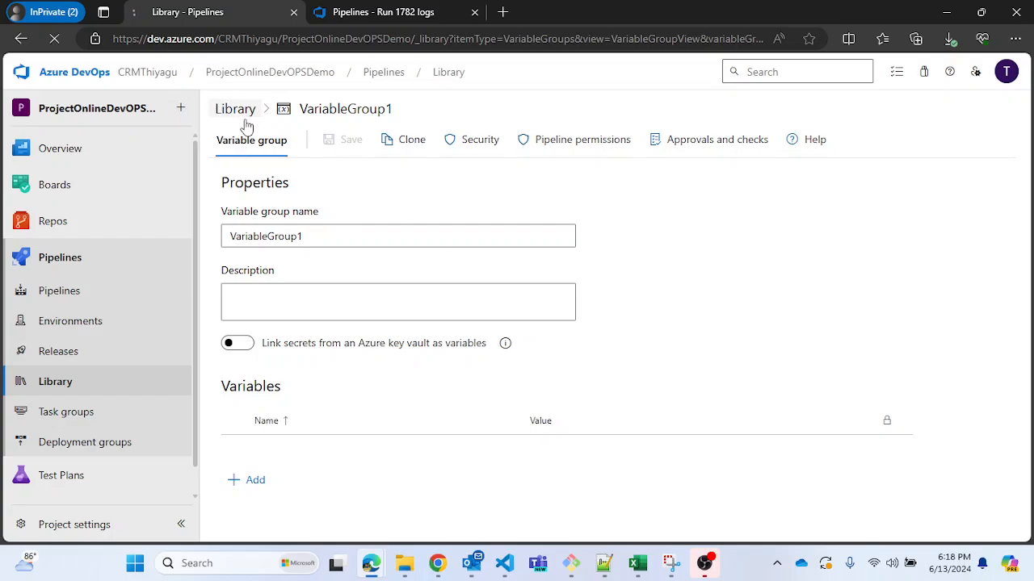
click(235, 108)
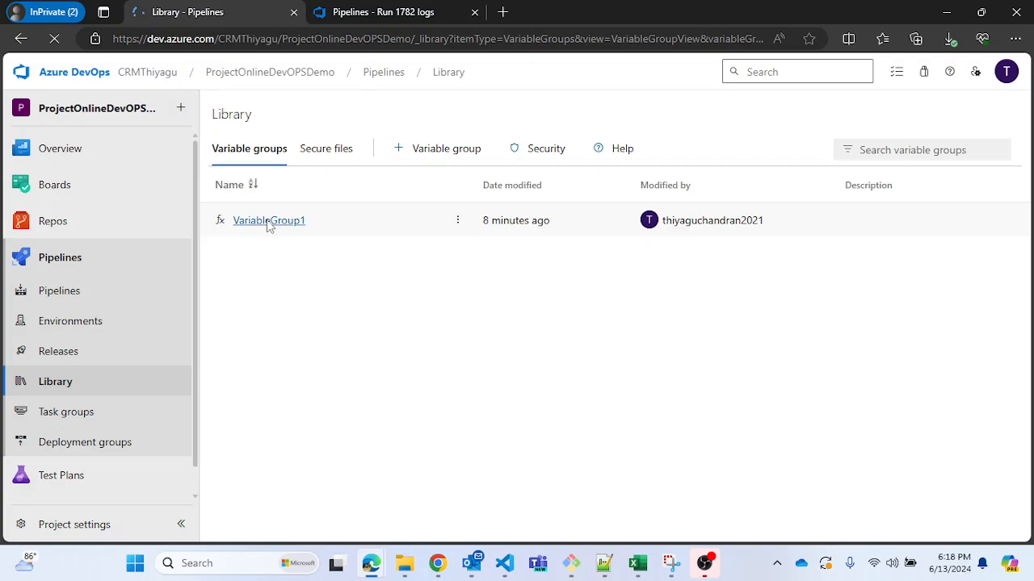
Open VariableGroup1 to view Username 12345 and the masked Password
click(269, 219)
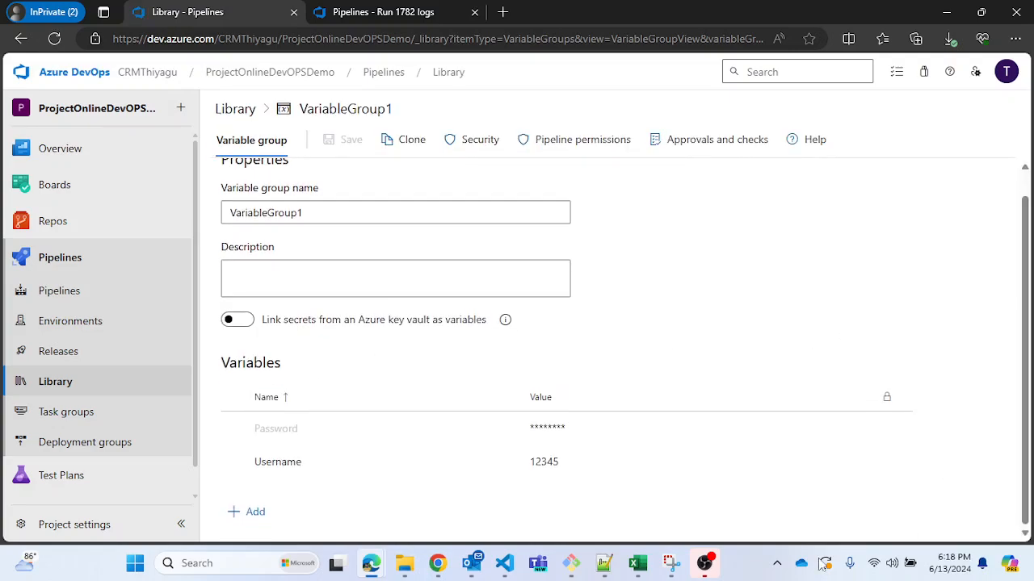
mouse_move(680, 490)
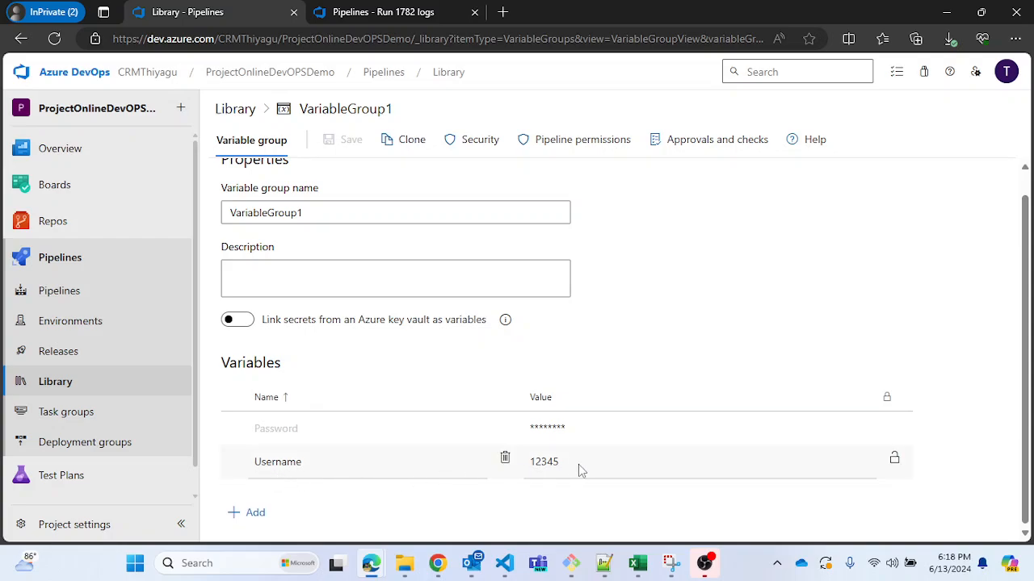
mouse_move(894, 462)
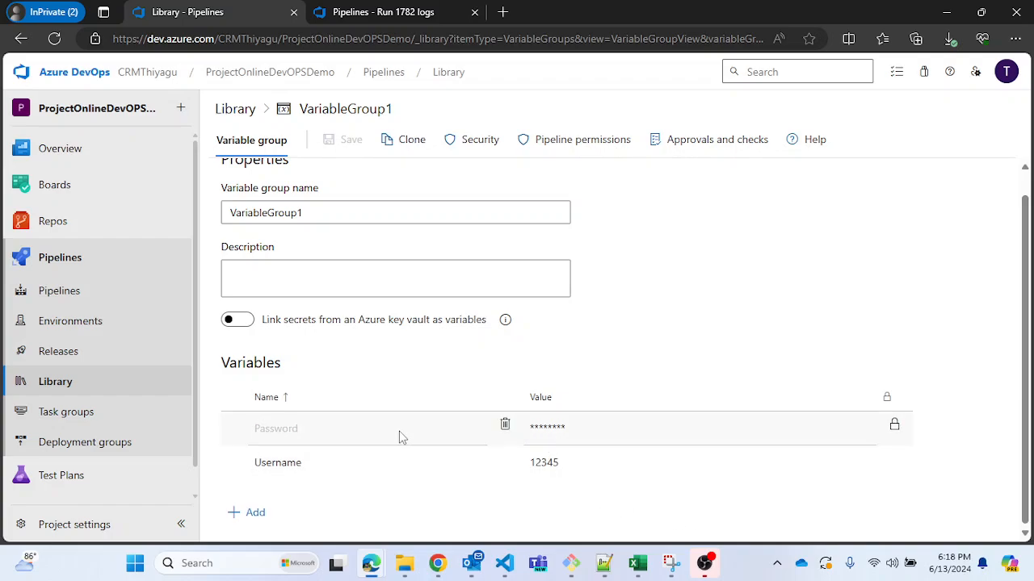
mouse_move(879, 435)
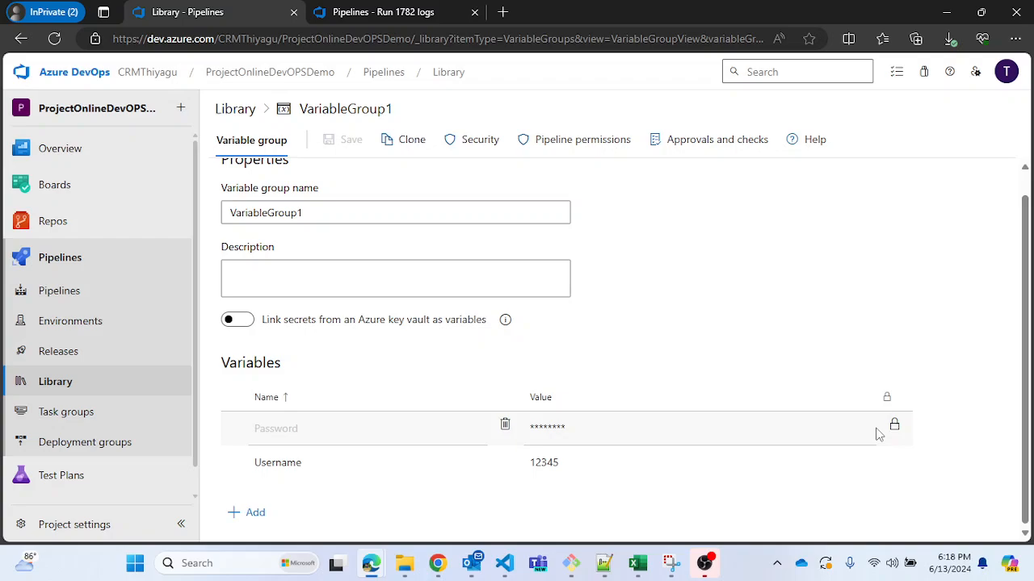
mouse_move(734, 316)
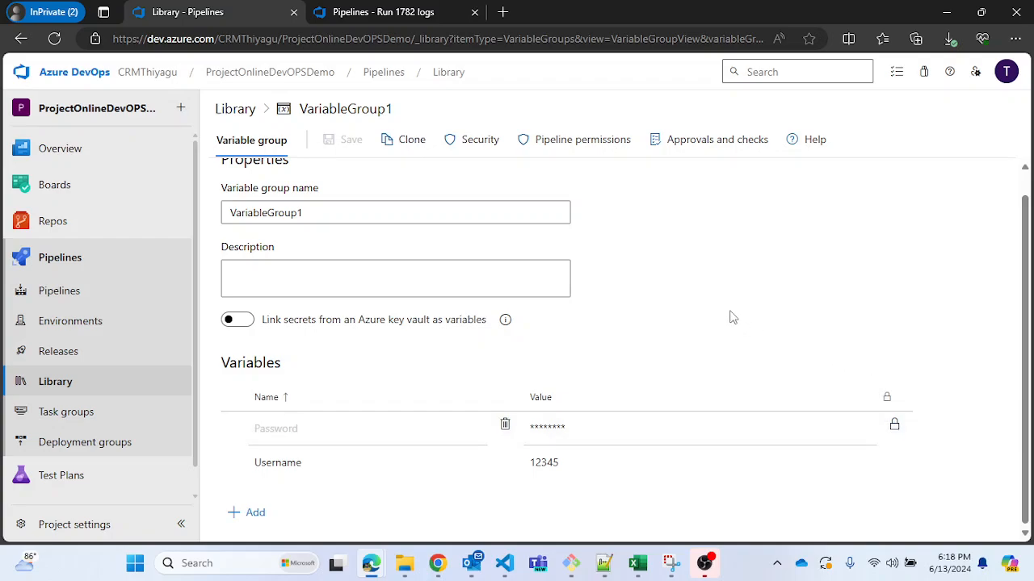
mouse_move(972, 371)
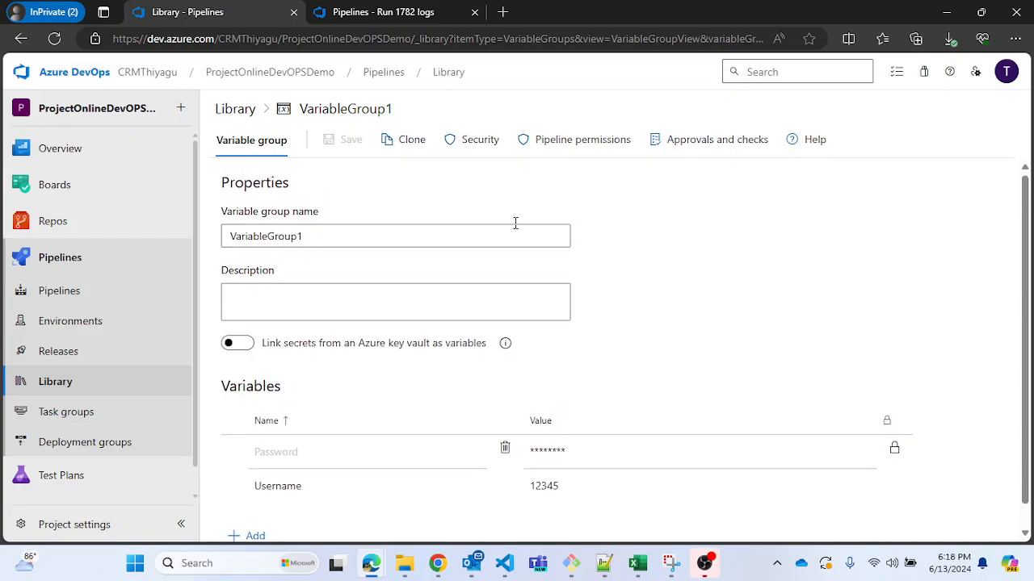
mouse_move(938, 274)
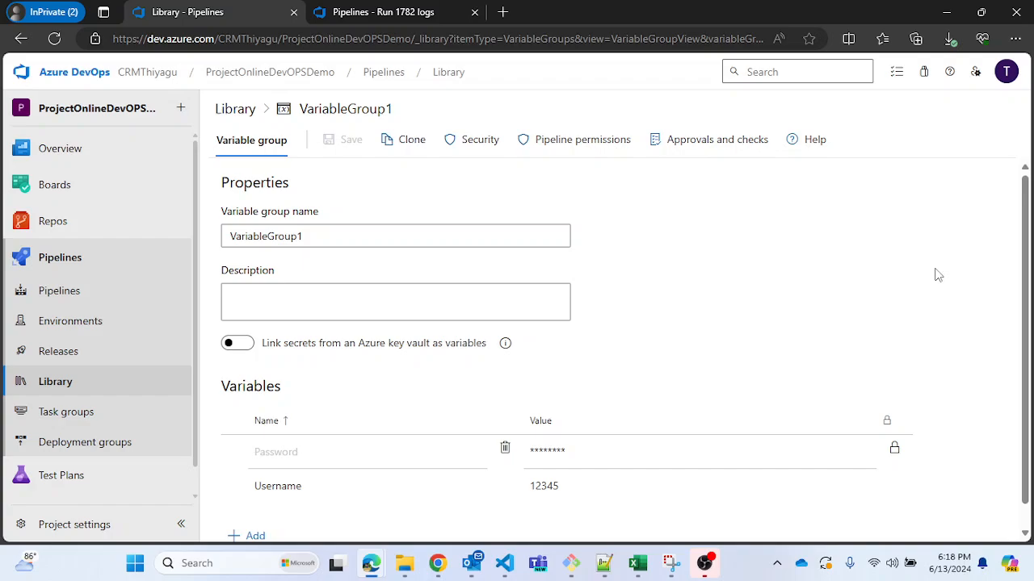
mouse_move(59, 290)
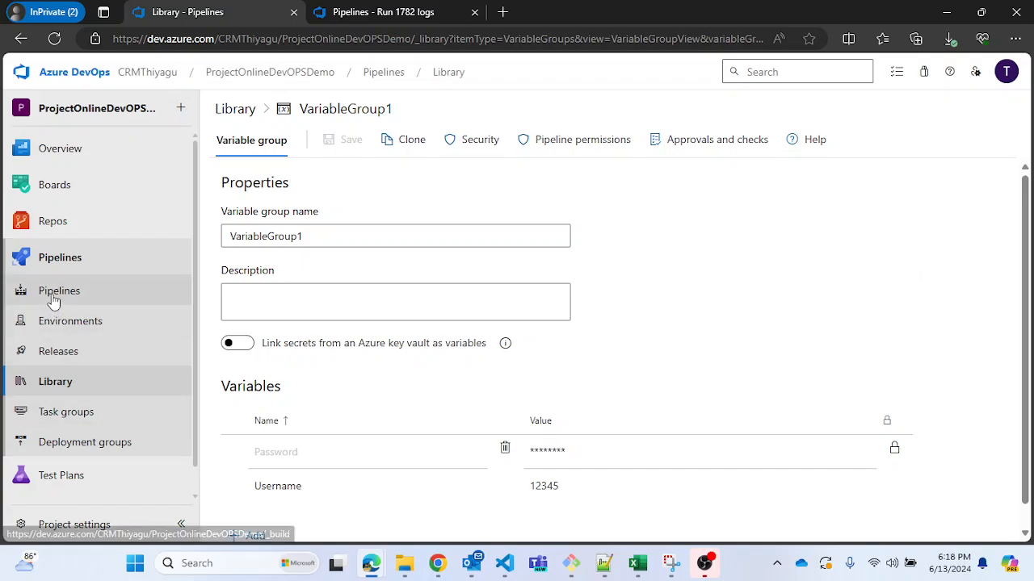
Open the ProjectOnlineDevOPSDemo-Classic pipeline in edit mode from the Pipelines list
click(60, 291)
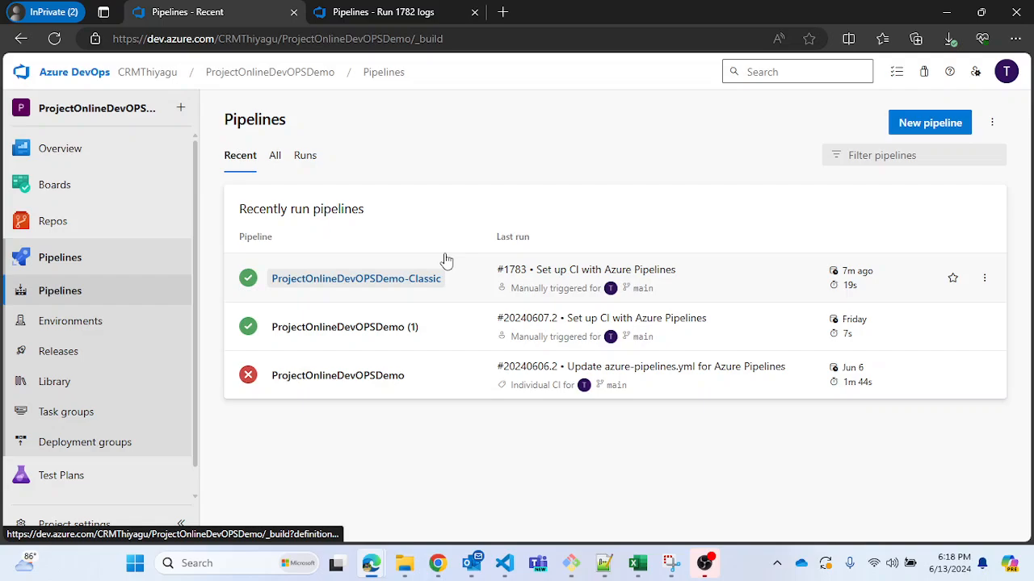
mouse_move(983, 278)
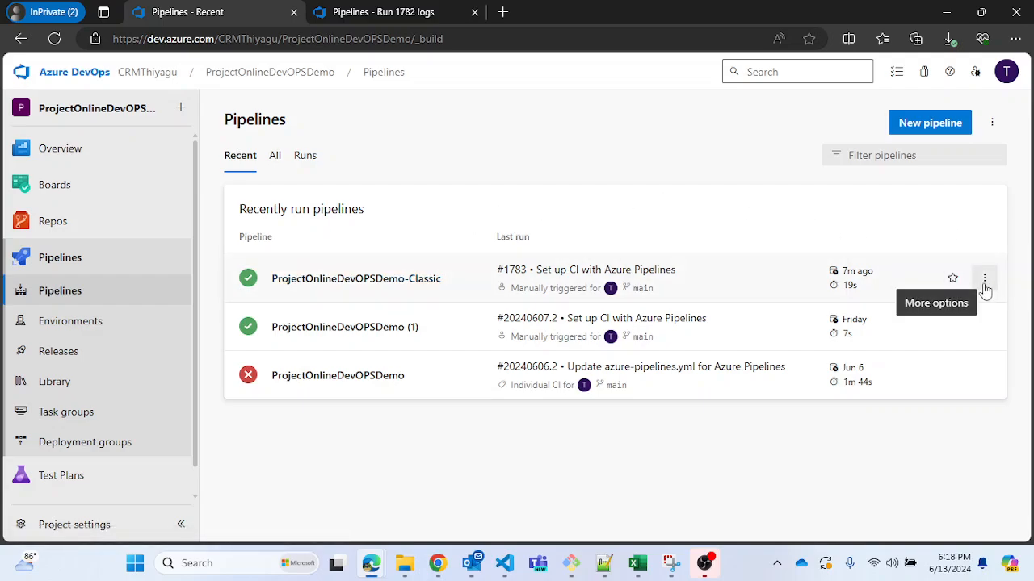
mouse_move(887, 321)
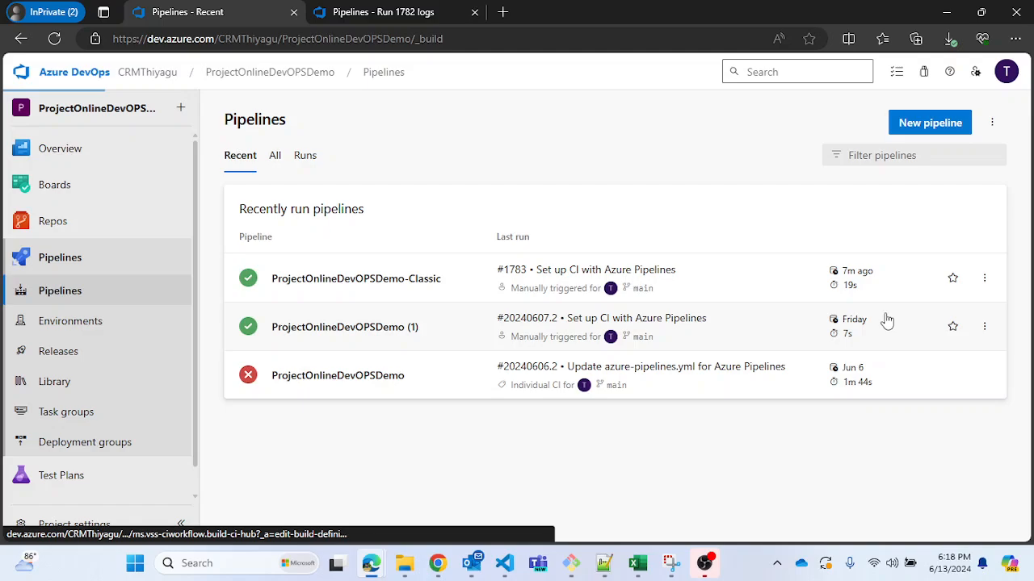
click(355, 278)
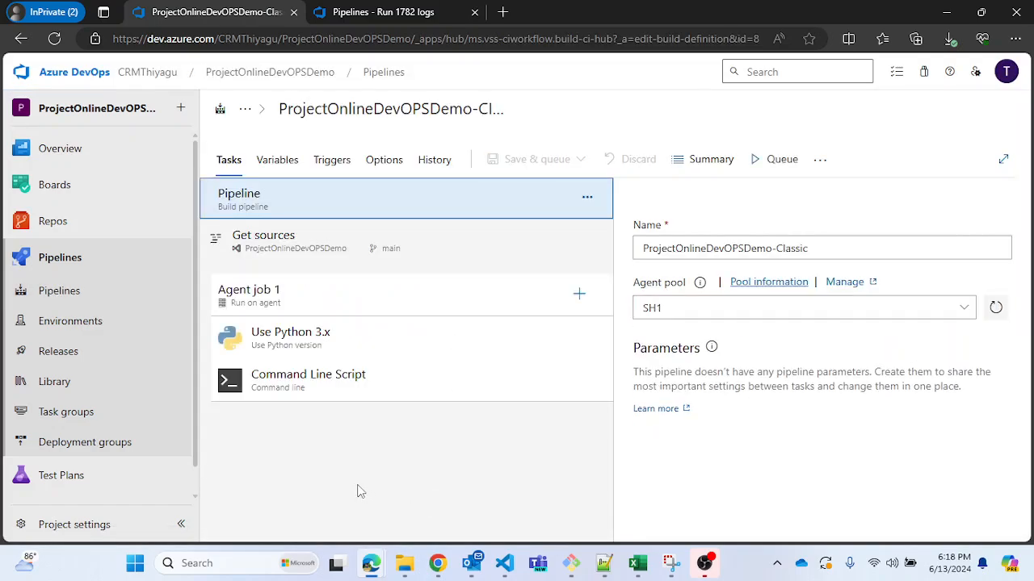
mouse_move(333, 465)
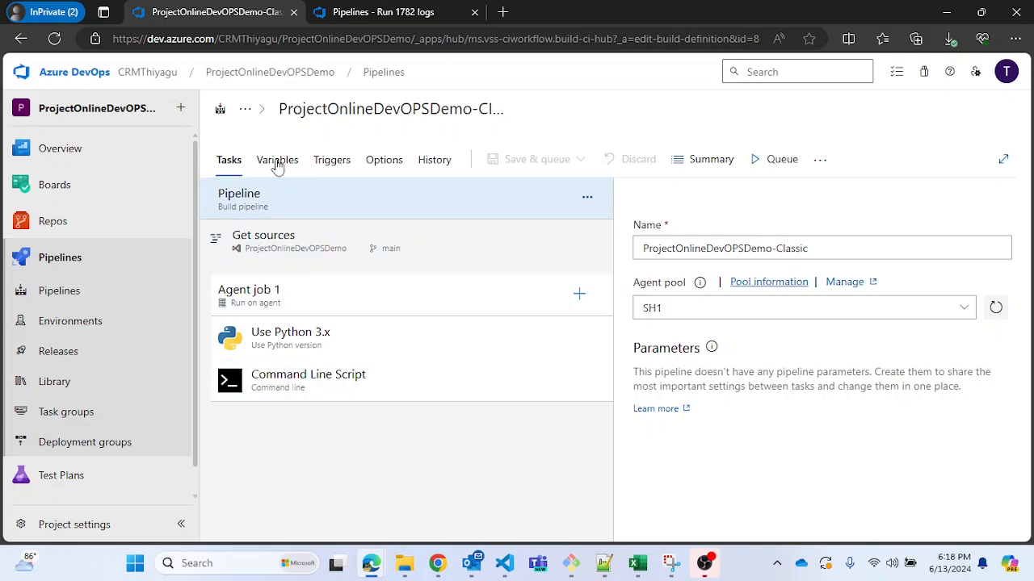
Link VariableGroup1 on the Variables tab and expand it to show its variables
click(276, 159)
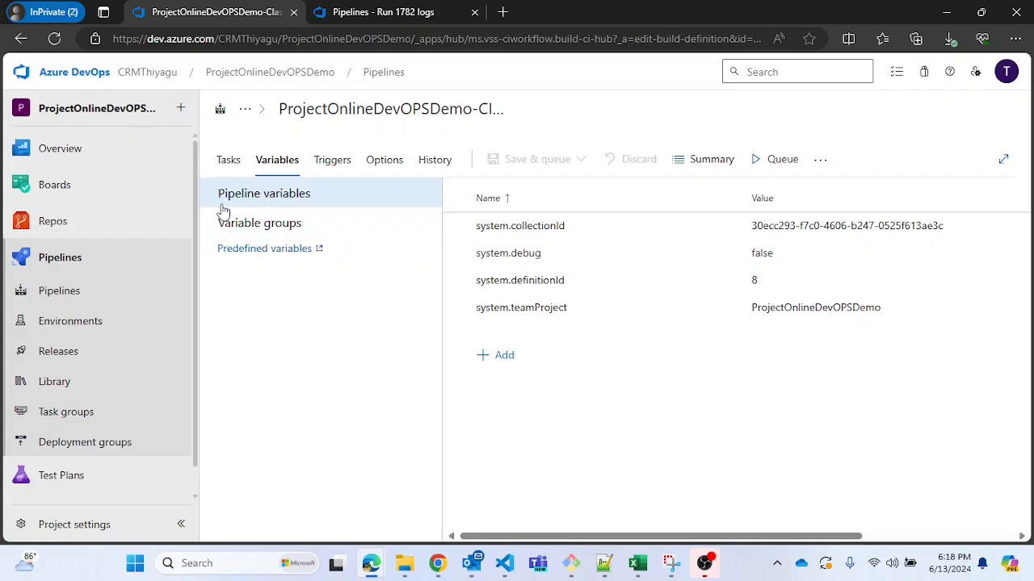
click(259, 223)
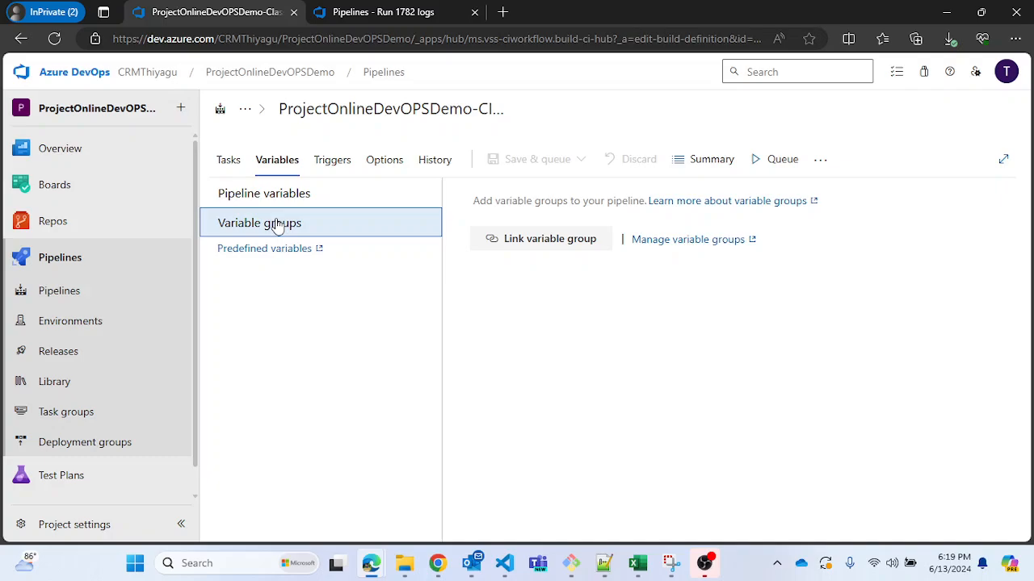
mouse_move(222, 491)
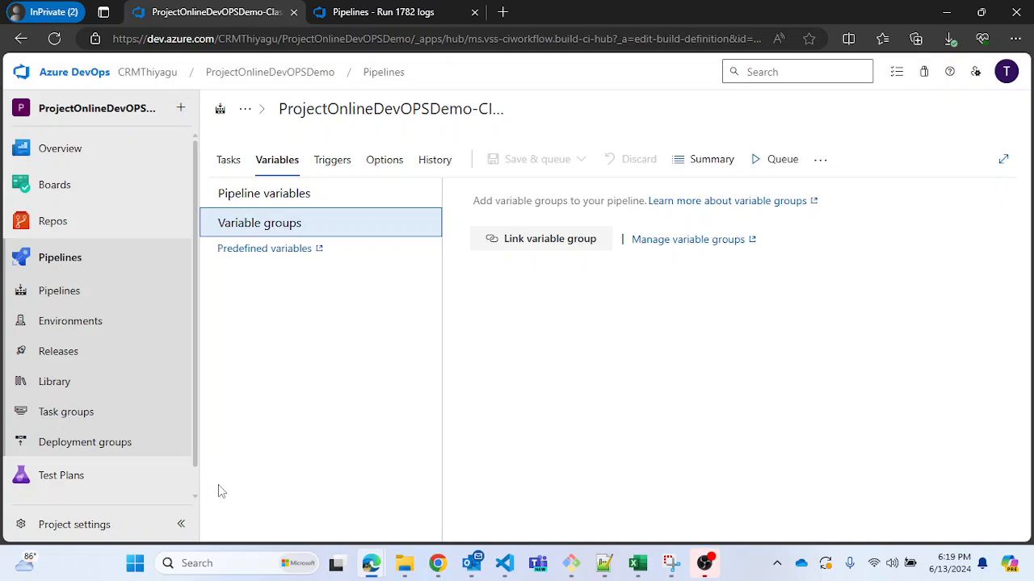
mouse_move(504, 239)
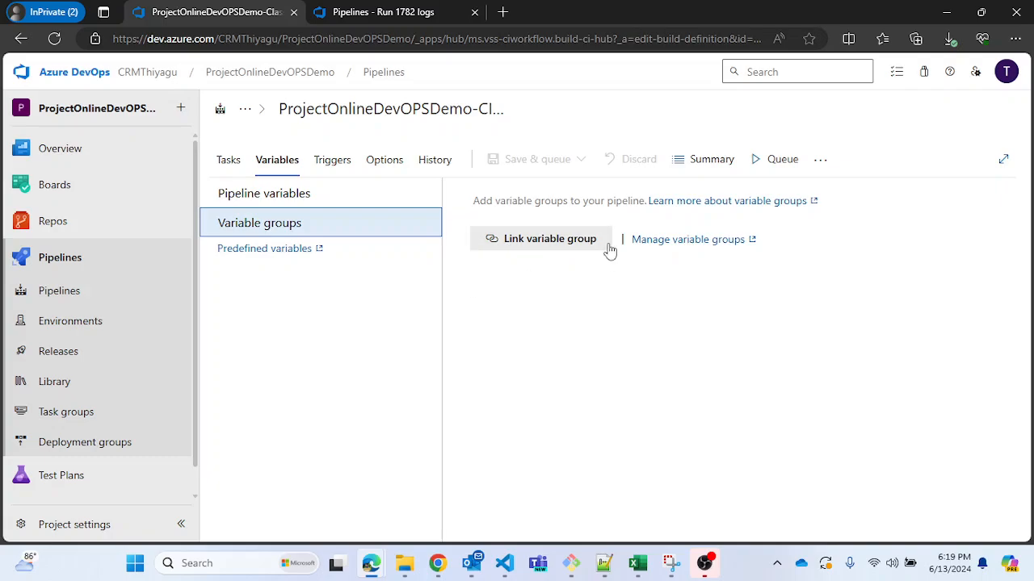
click(539, 239)
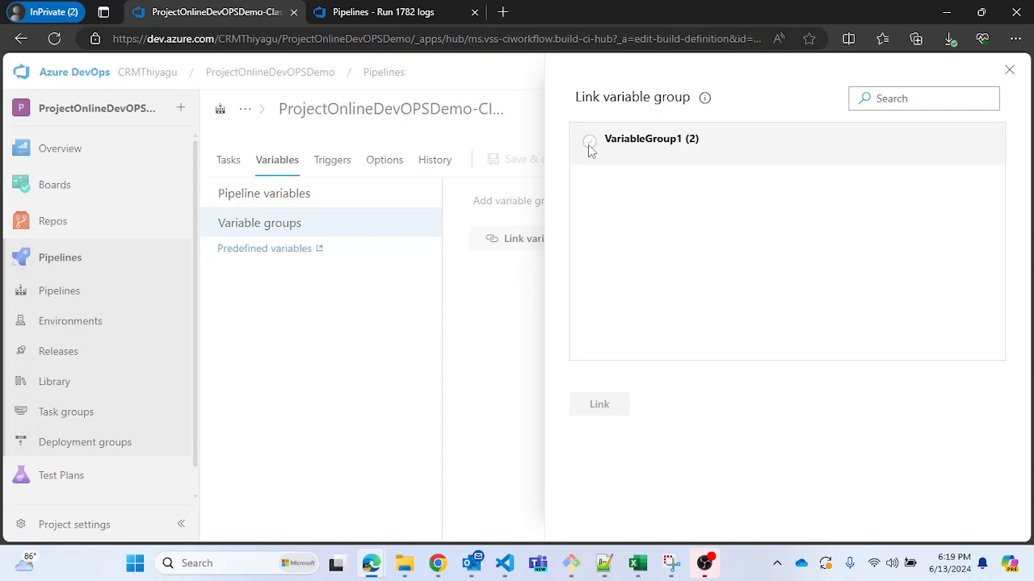
click(590, 140)
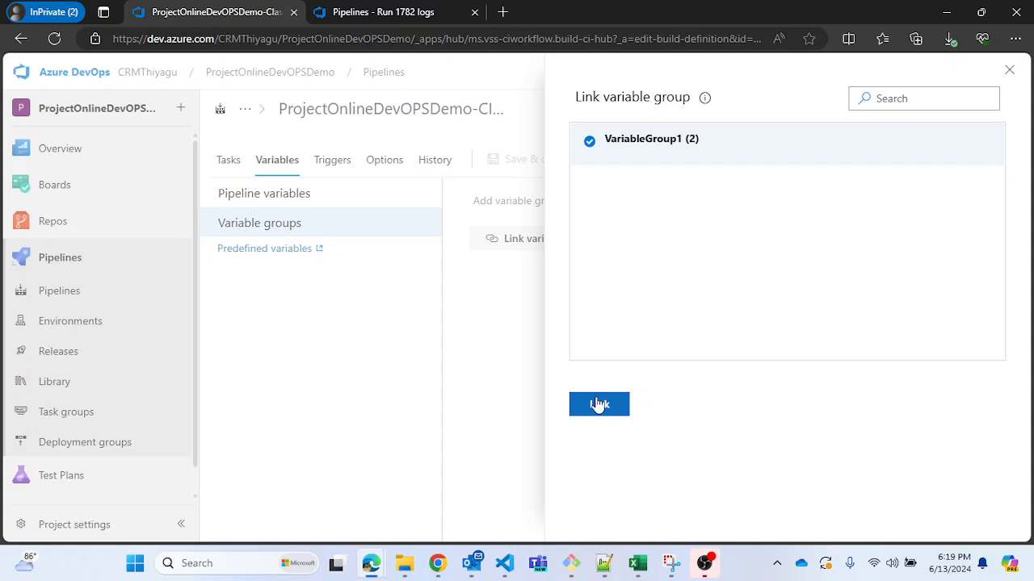
click(598, 404)
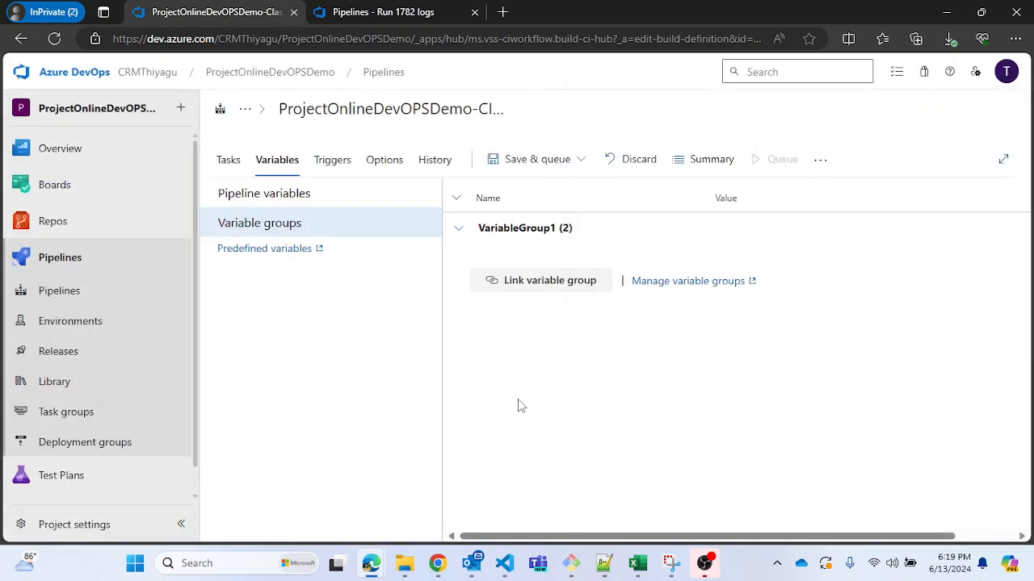
click(457, 227)
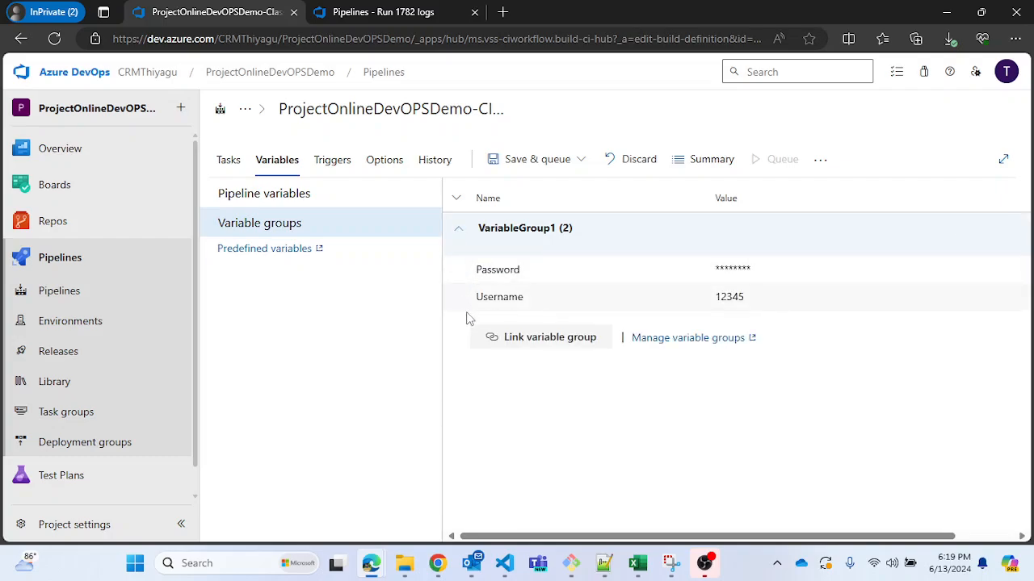
mouse_move(463, 313)
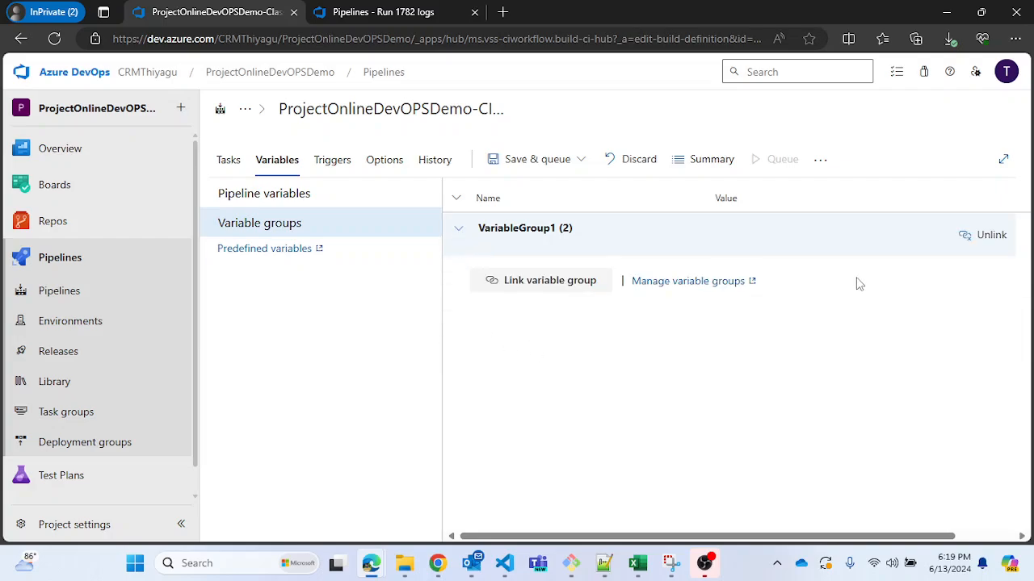
Unlink VariableGroup1 and link it to the pipeline again
click(990, 234)
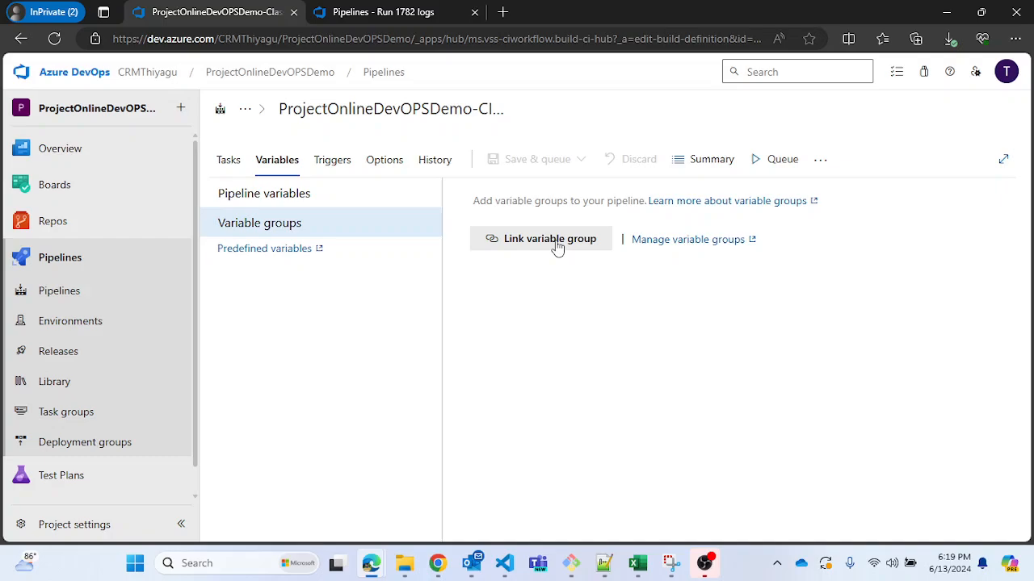
click(550, 238)
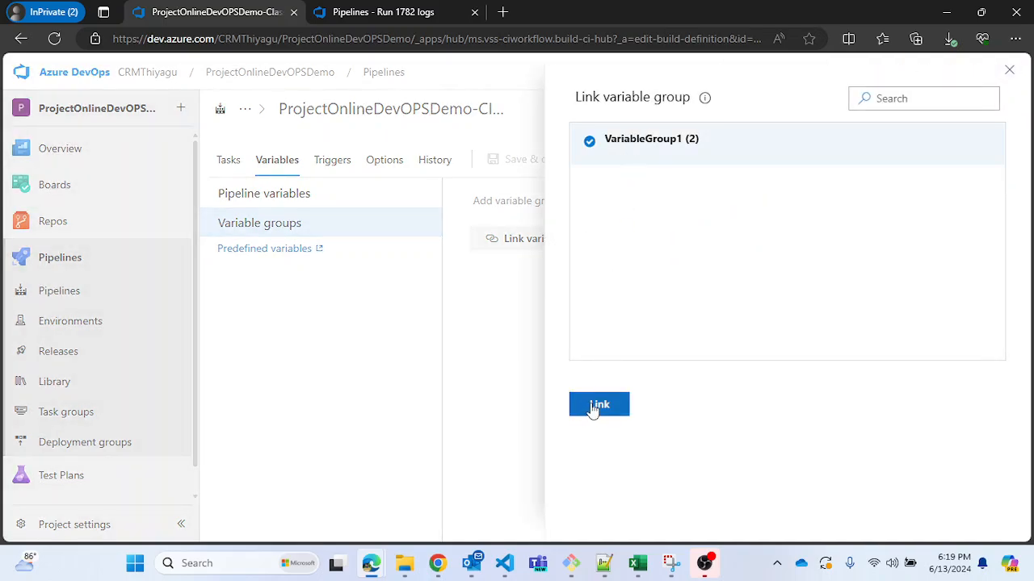
click(598, 405)
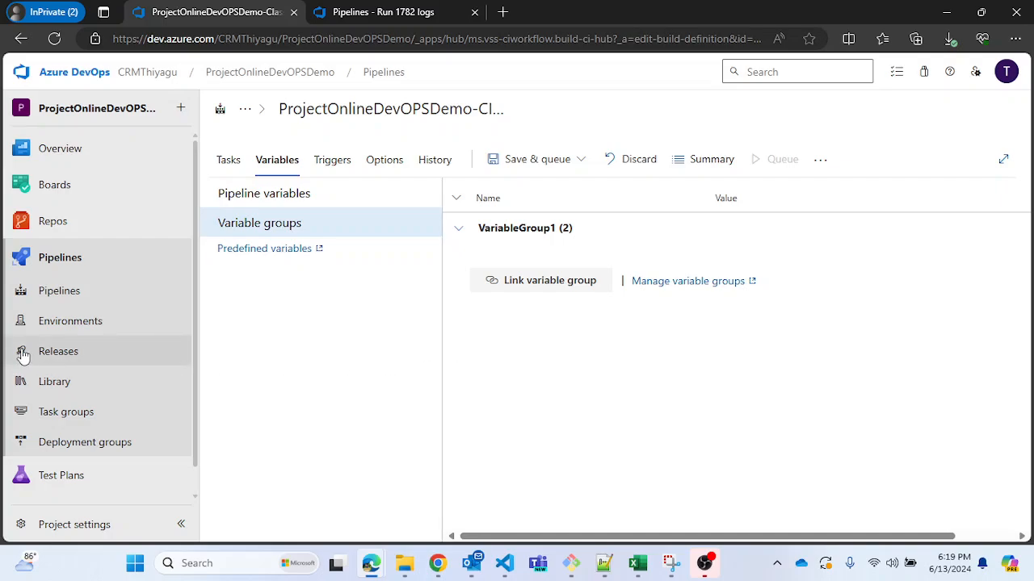
mouse_move(58, 290)
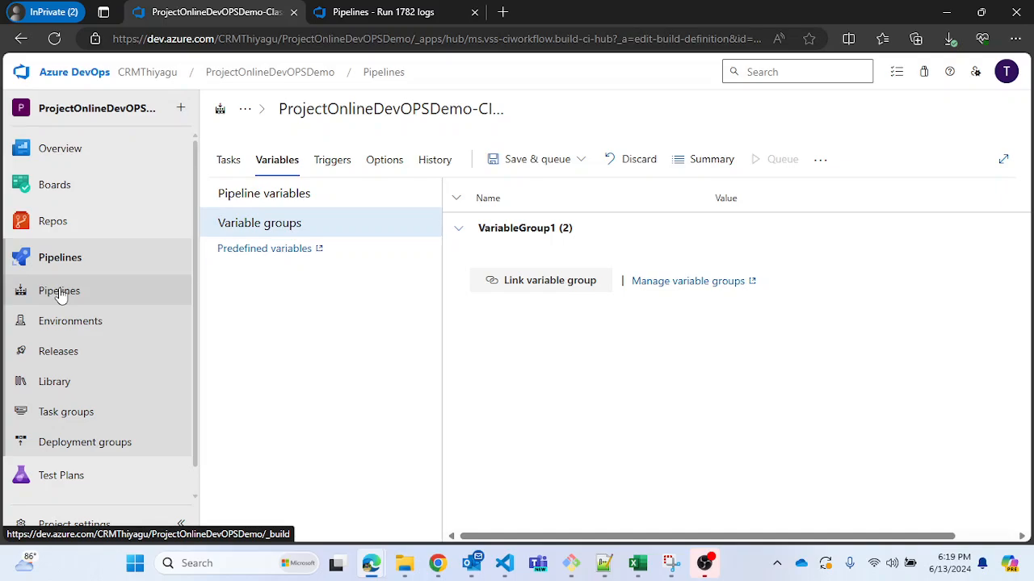
click(59, 291)
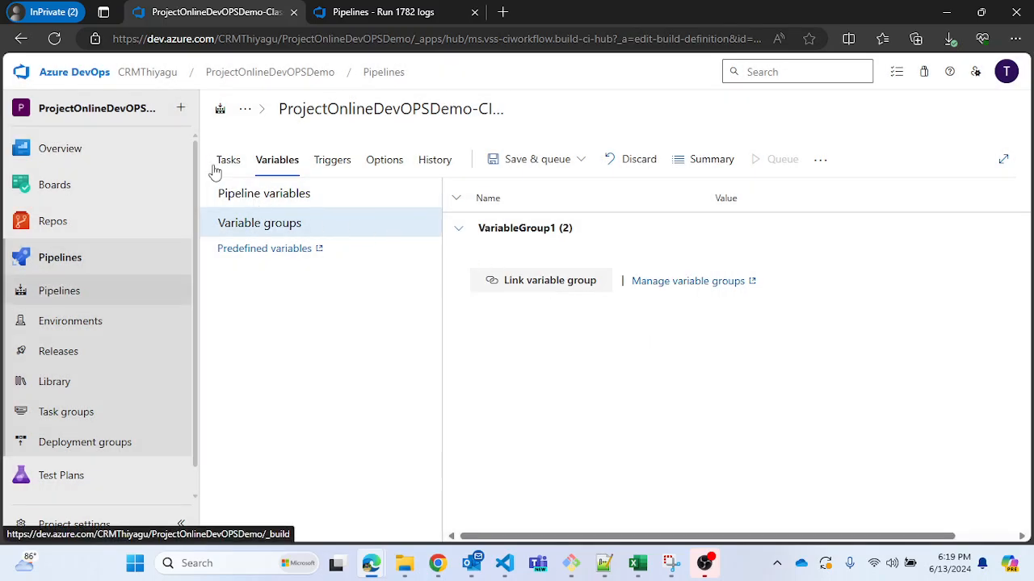
Add the PowerShell task to Agent job 1 by searching 'power', then select it
click(228, 159)
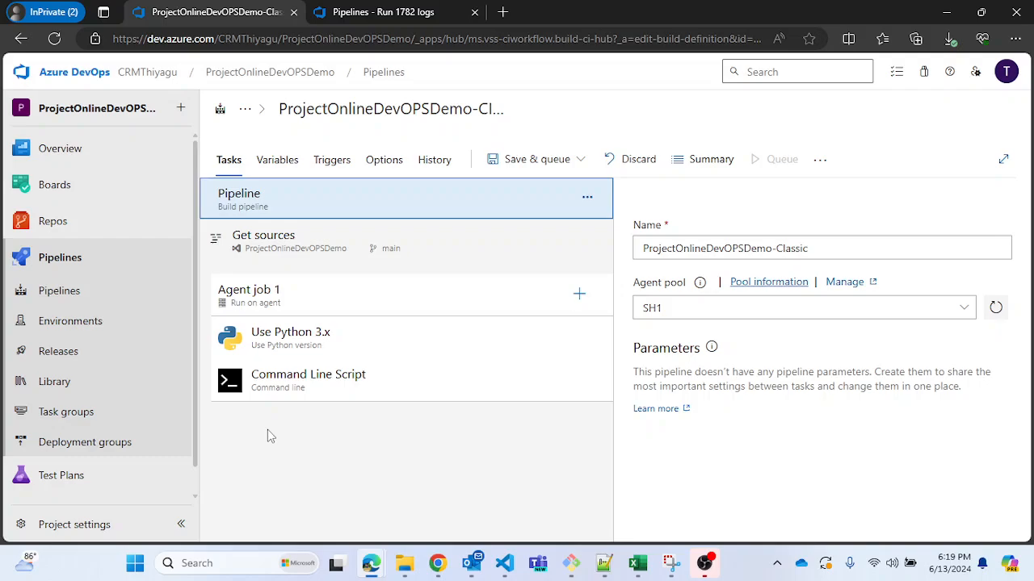
mouse_move(428, 364)
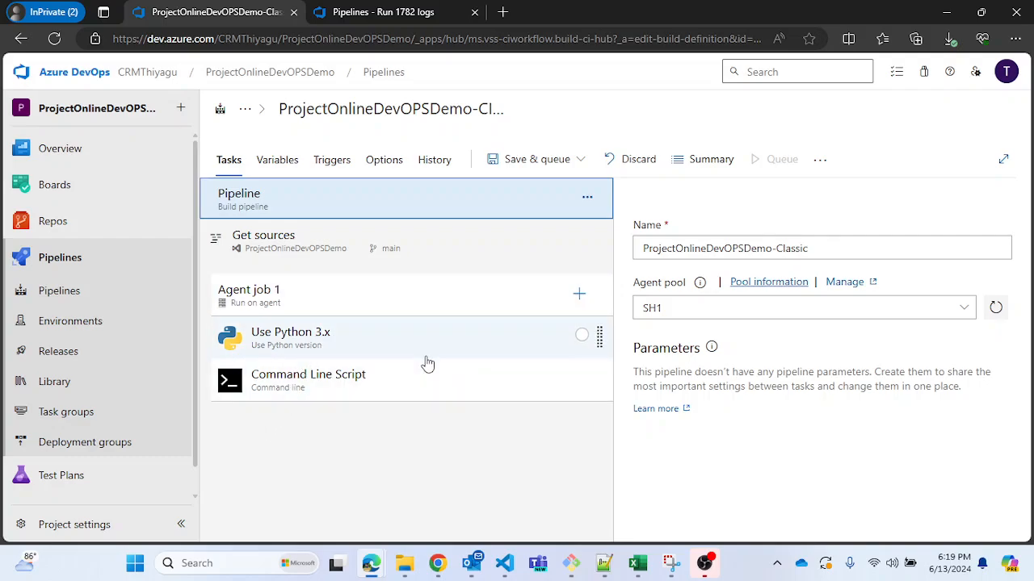
mouse_move(470, 273)
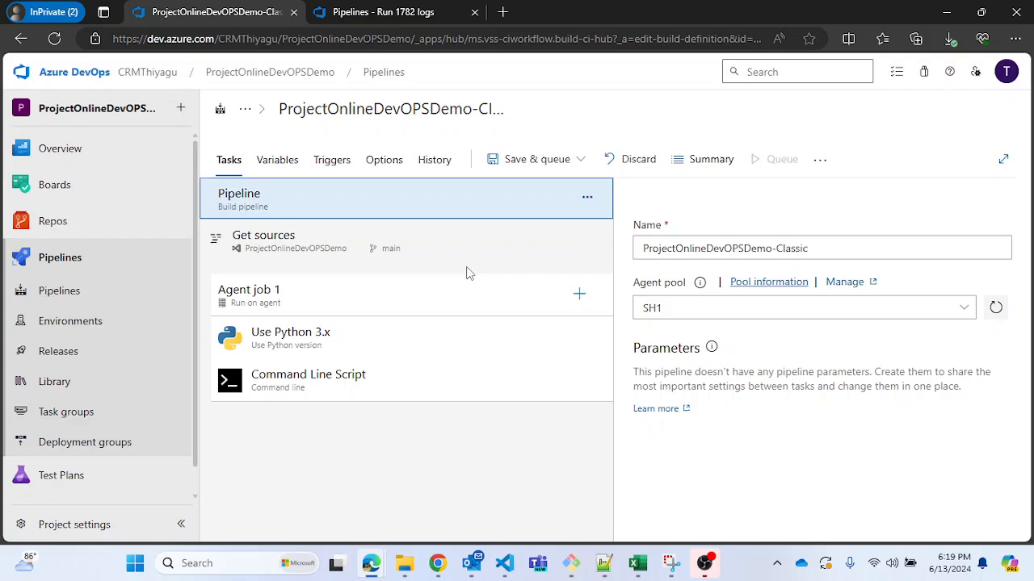
mouse_move(442, 458)
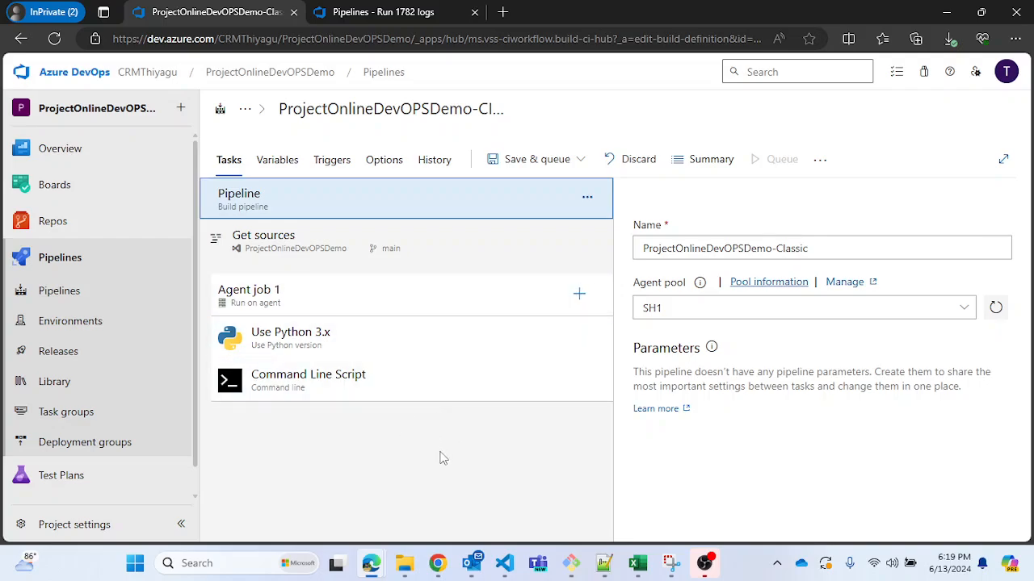
mouse_move(403, 334)
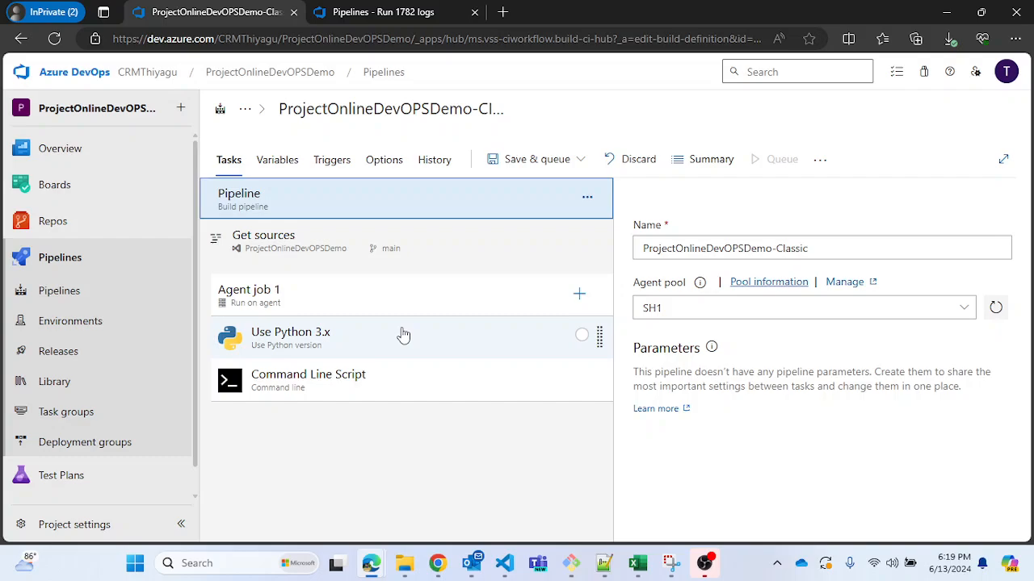
mouse_move(449, 430)
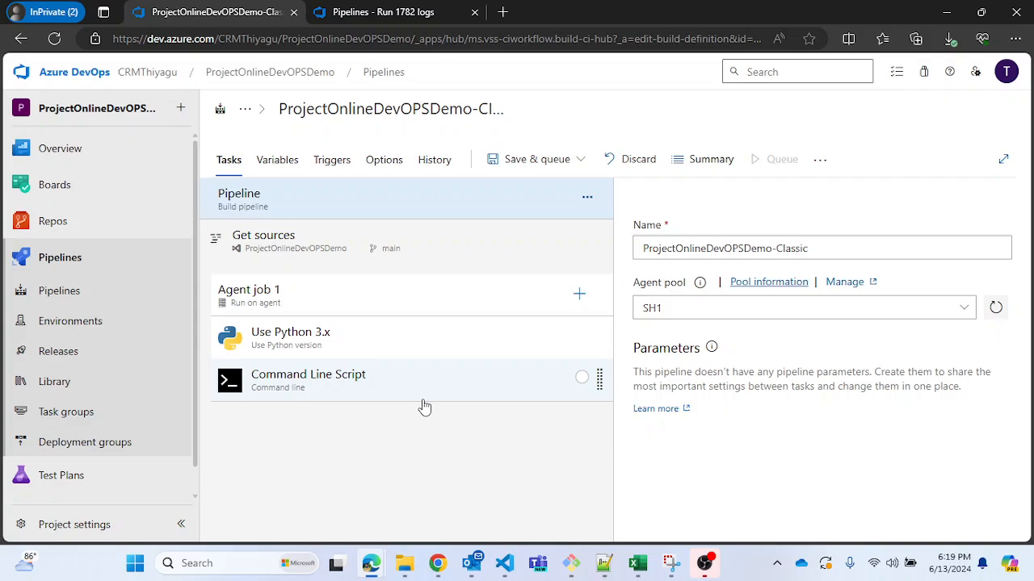
click(579, 294)
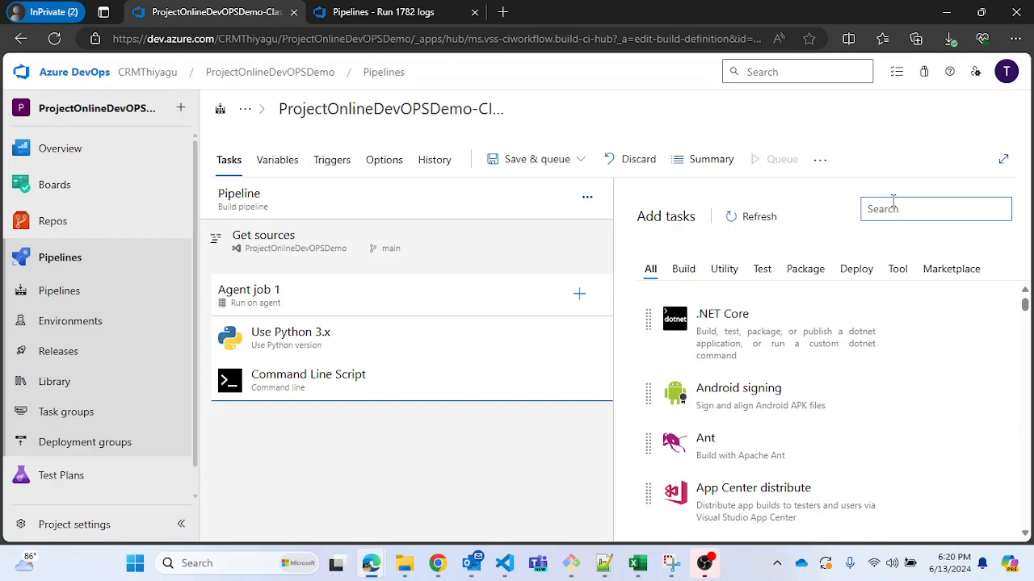
text(power)
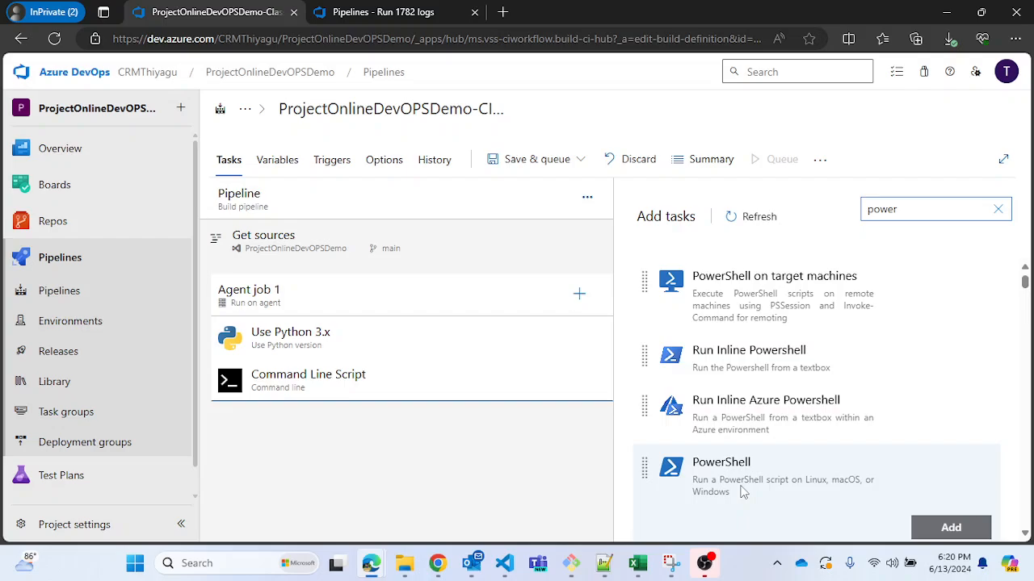
click(950, 527)
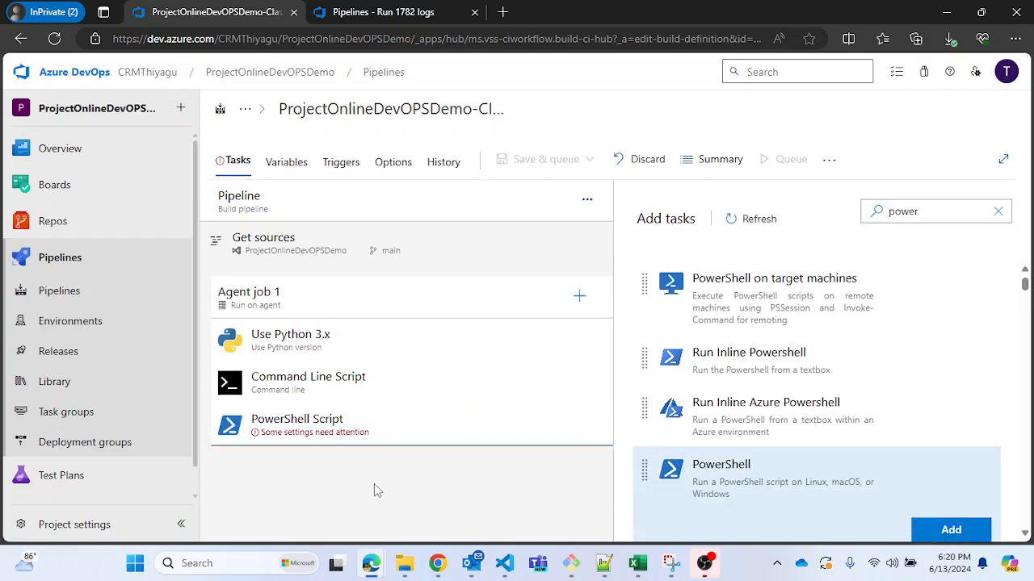
click(298, 425)
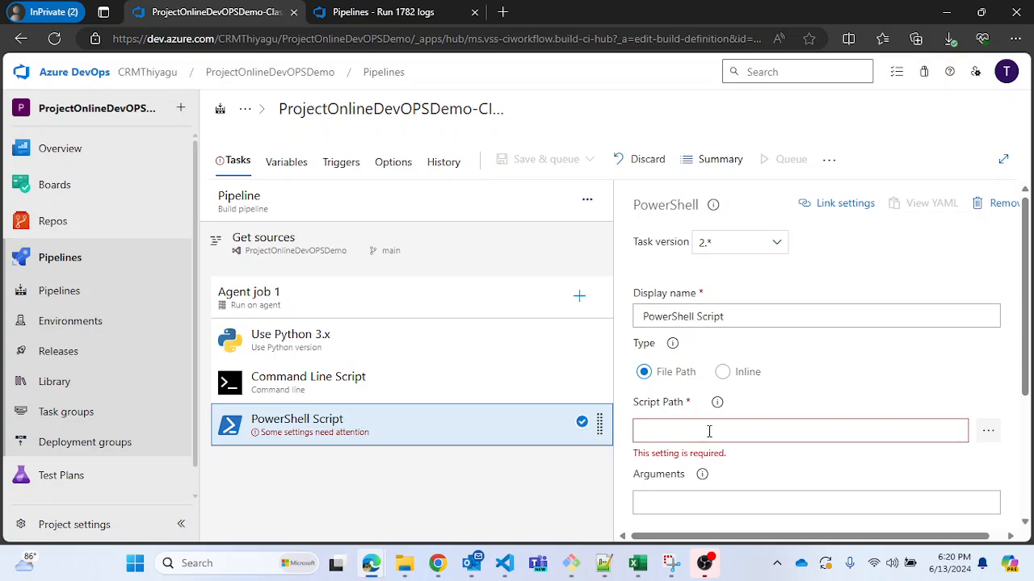
Make the PowerShell script inline with Write-Host lines for $(Username) and $(Password)
click(722, 369)
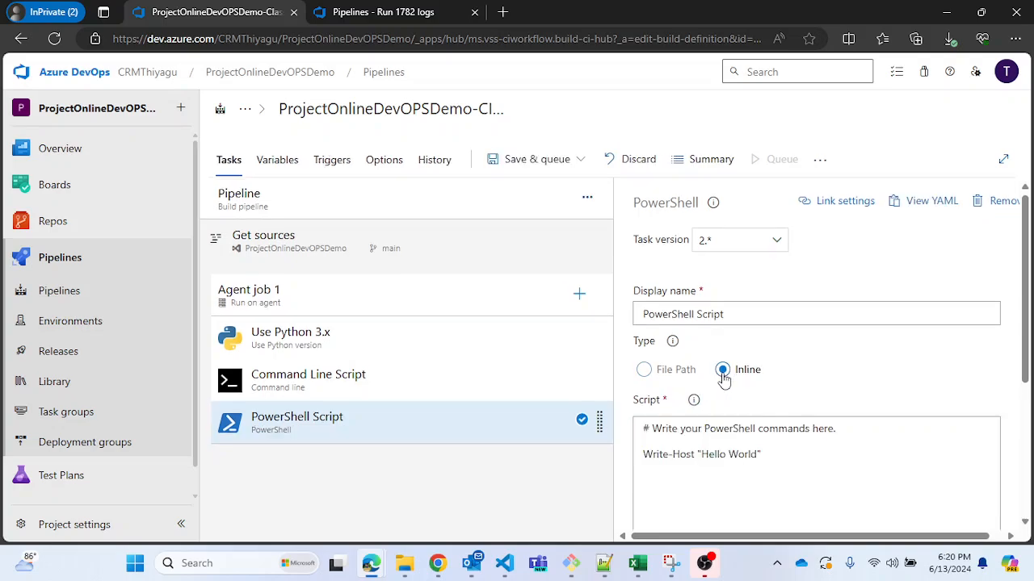
scroll(down, 3)
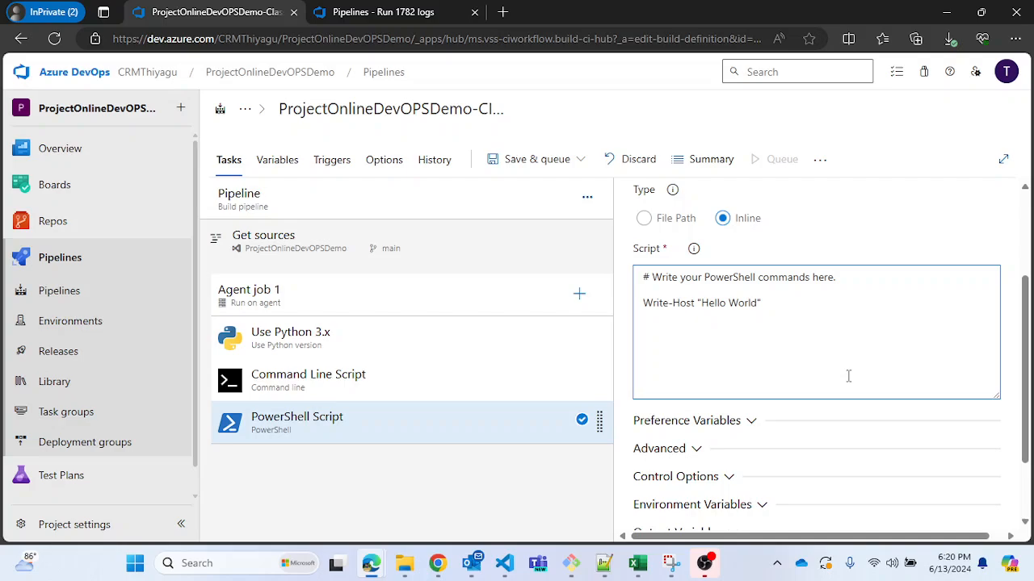
text(Write)
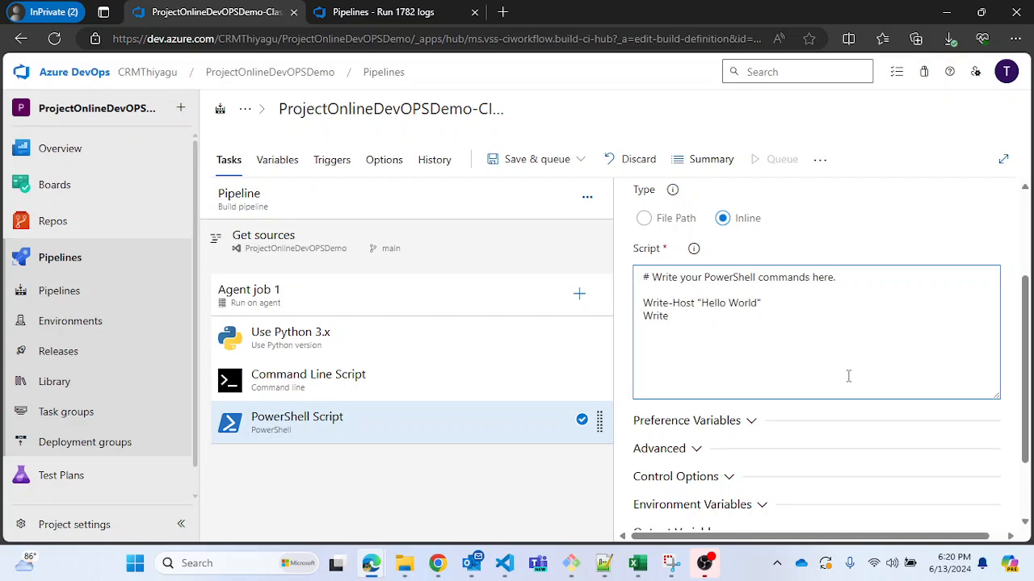
text(-H)
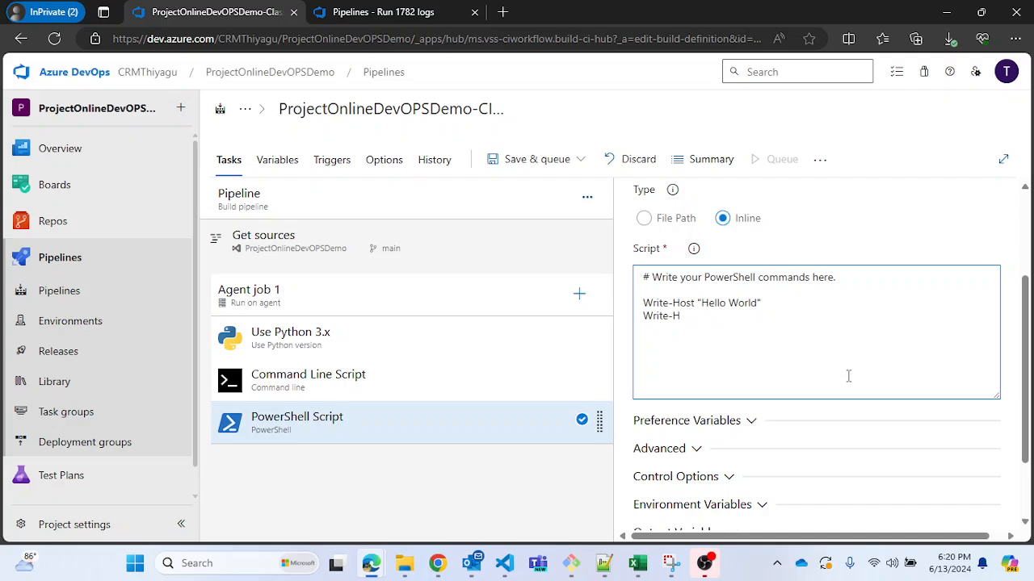
text(ost ")
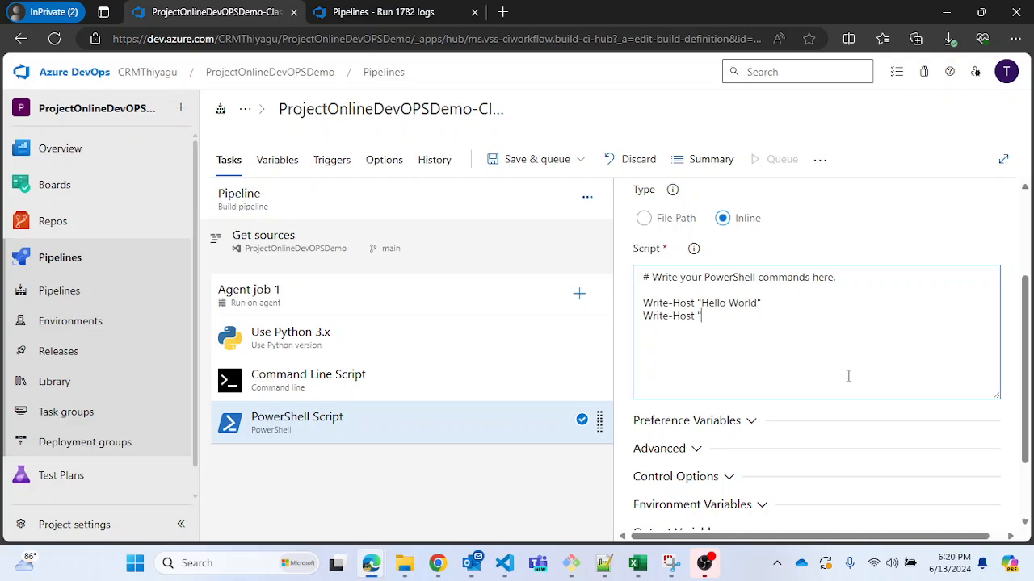
text($)
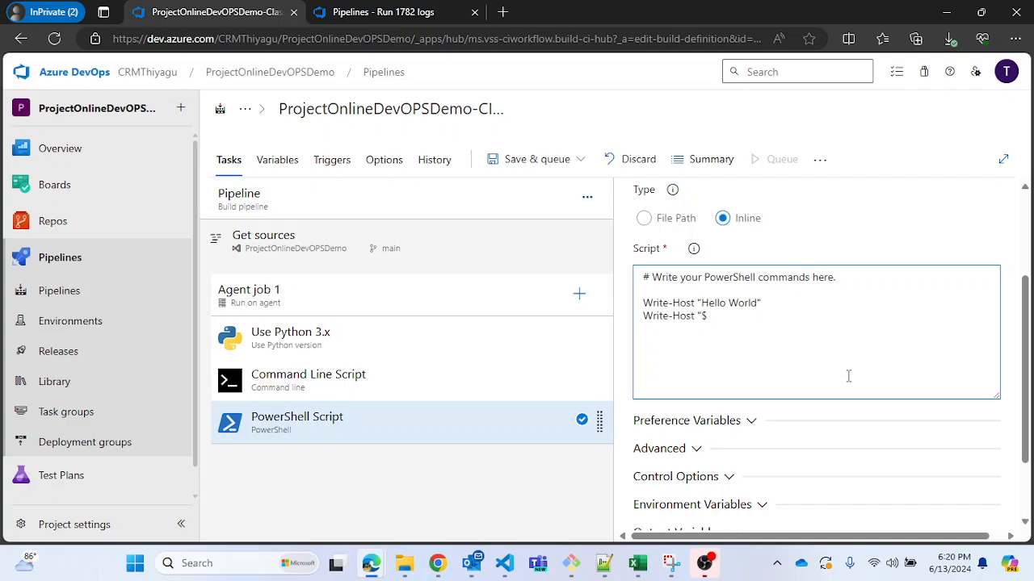
text((User)
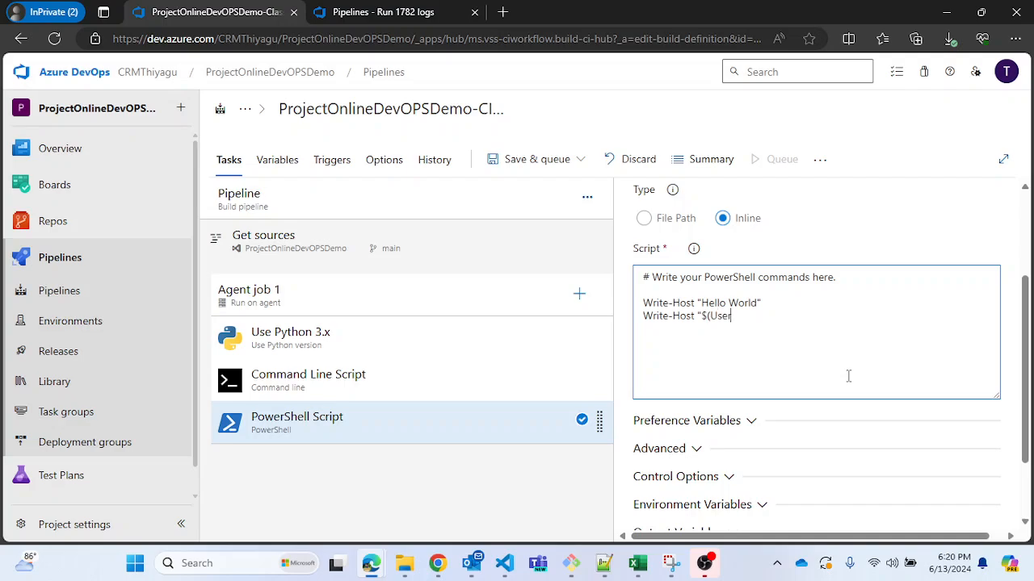
text(name)
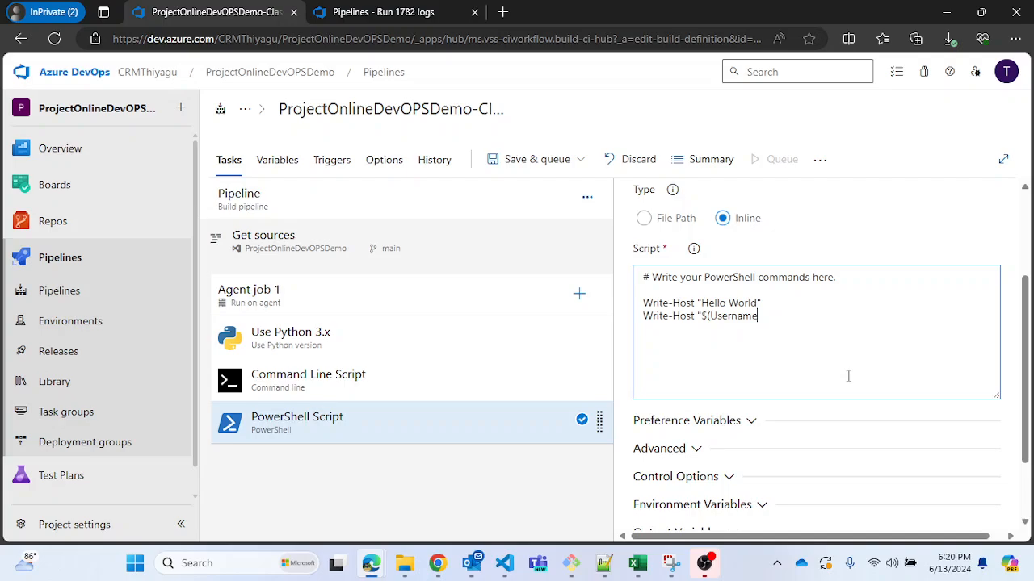
text()")
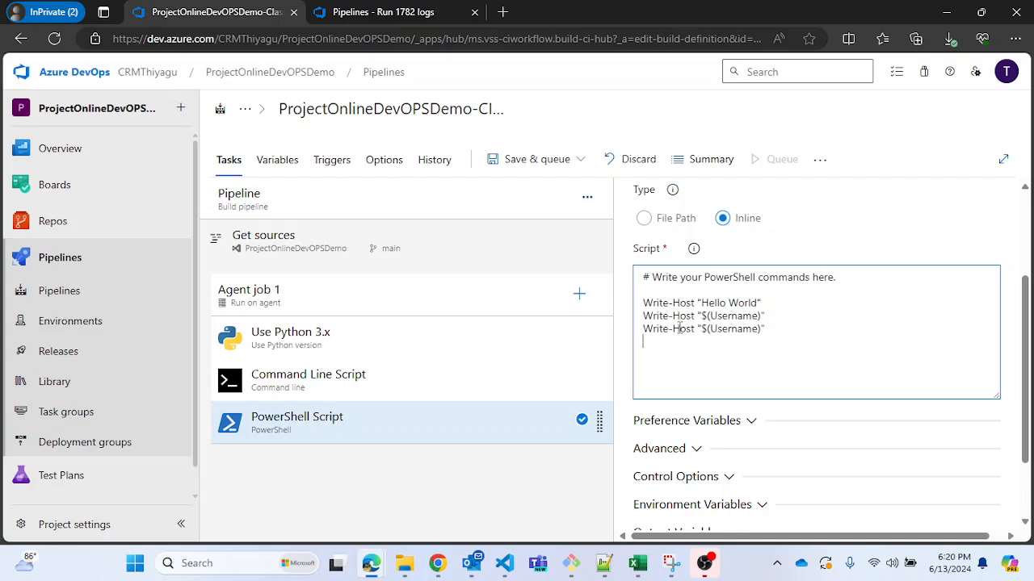
double_click(734, 329)
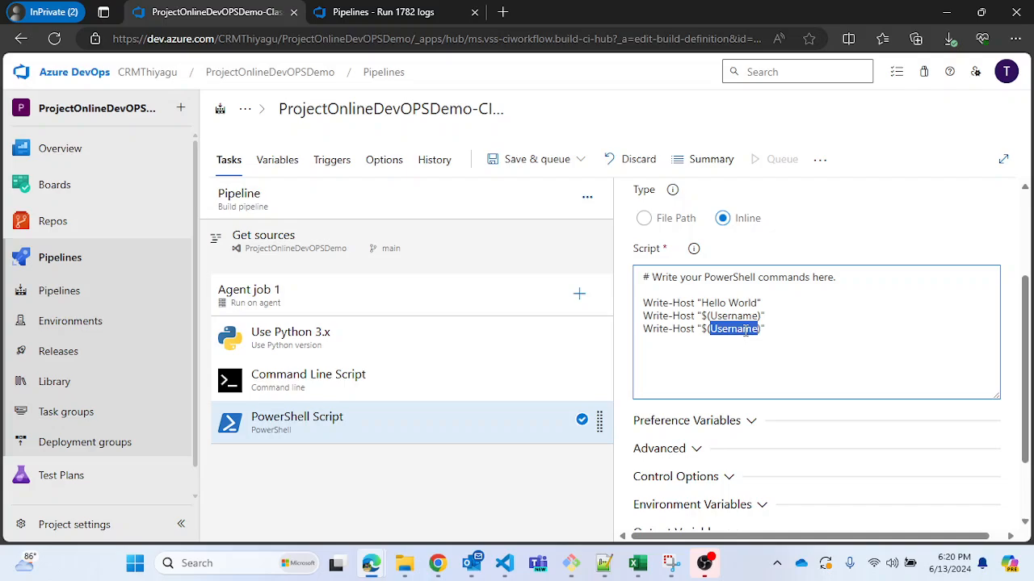
text(Password)
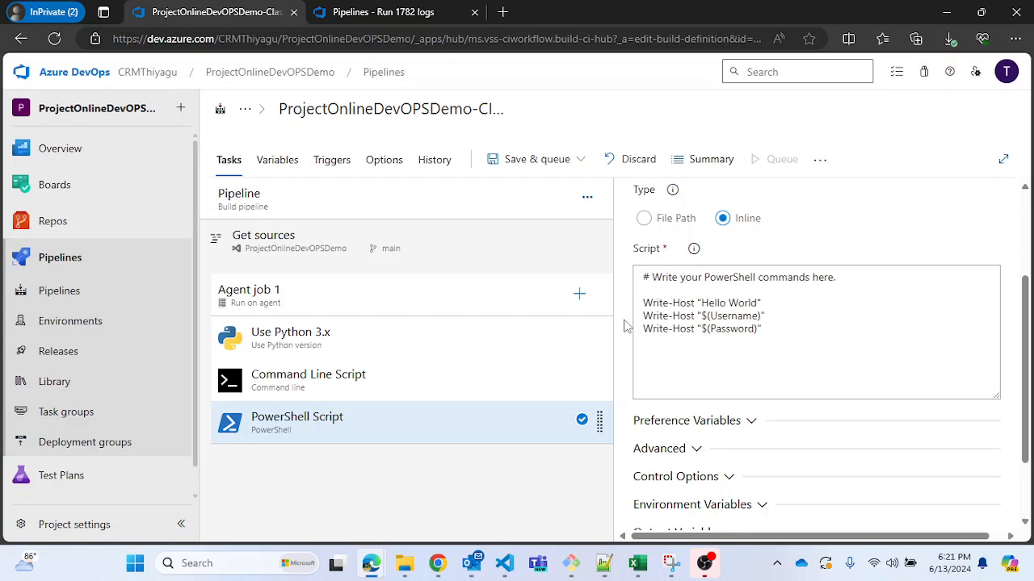
mouse_move(465, 175)
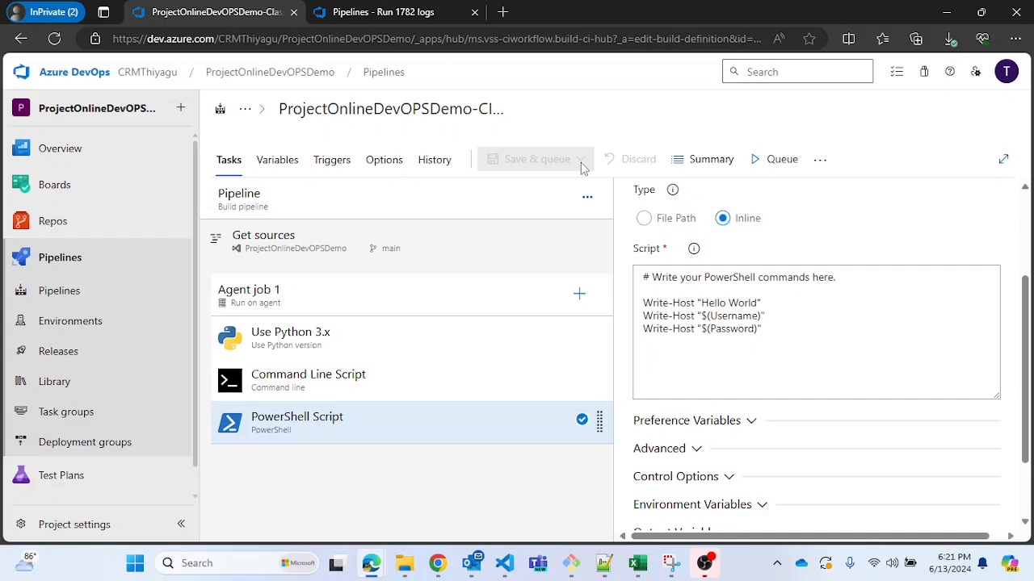
mouse_move(178, 292)
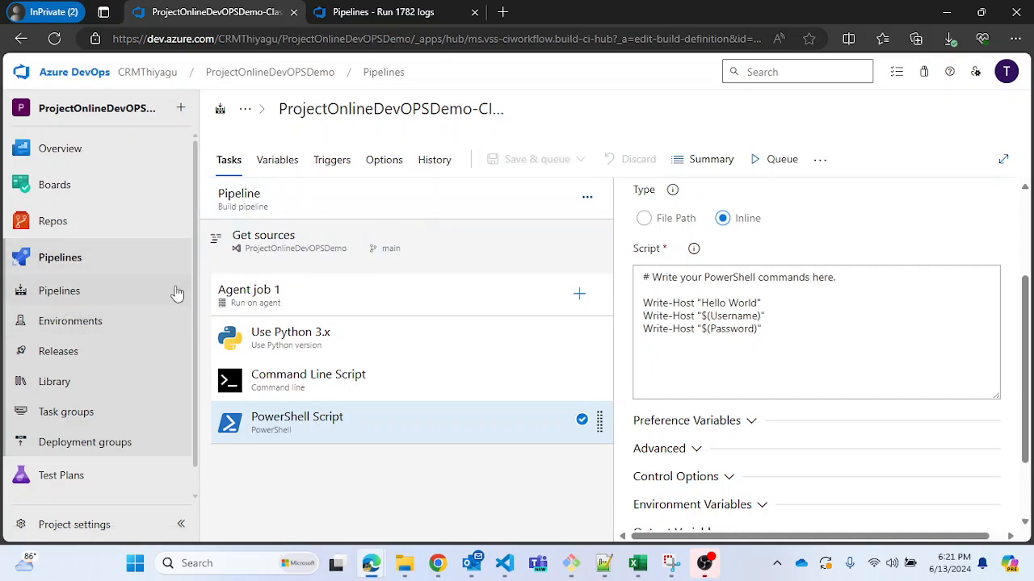
Run the ProjectOnlineDevOPSDemo-Classic pipeline on main, starting run #1784
click(59, 291)
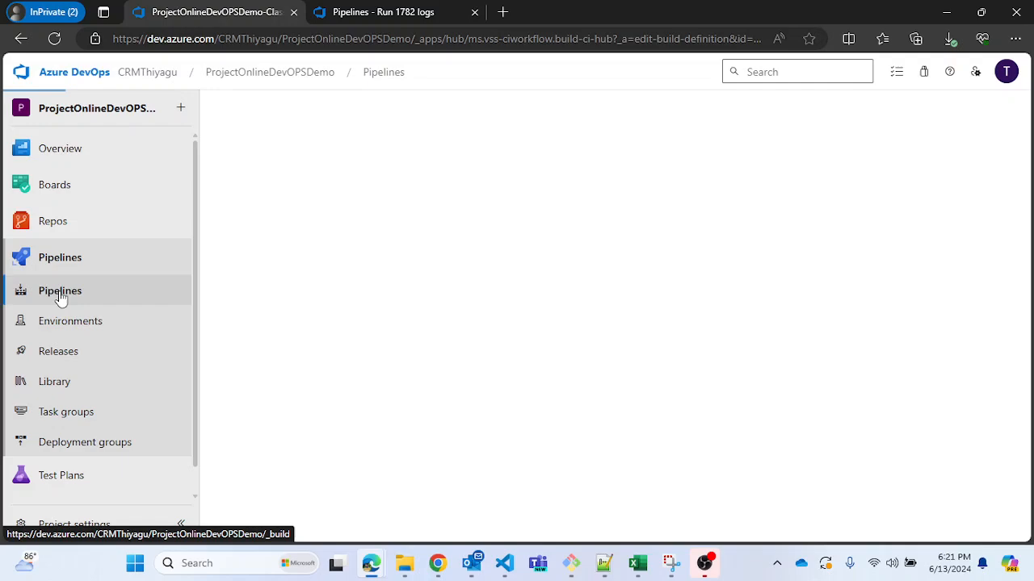
click(60, 290)
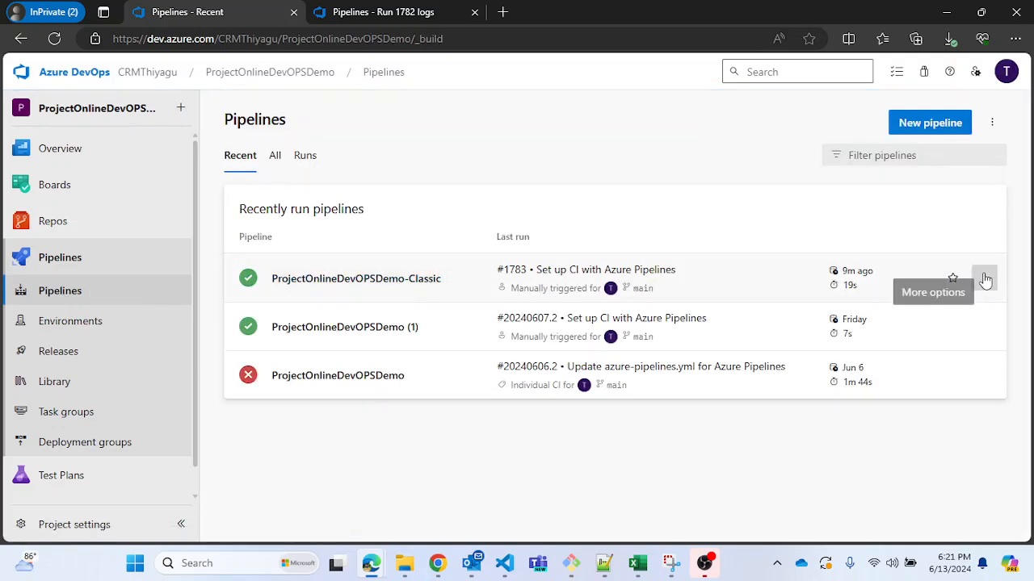
click(984, 278)
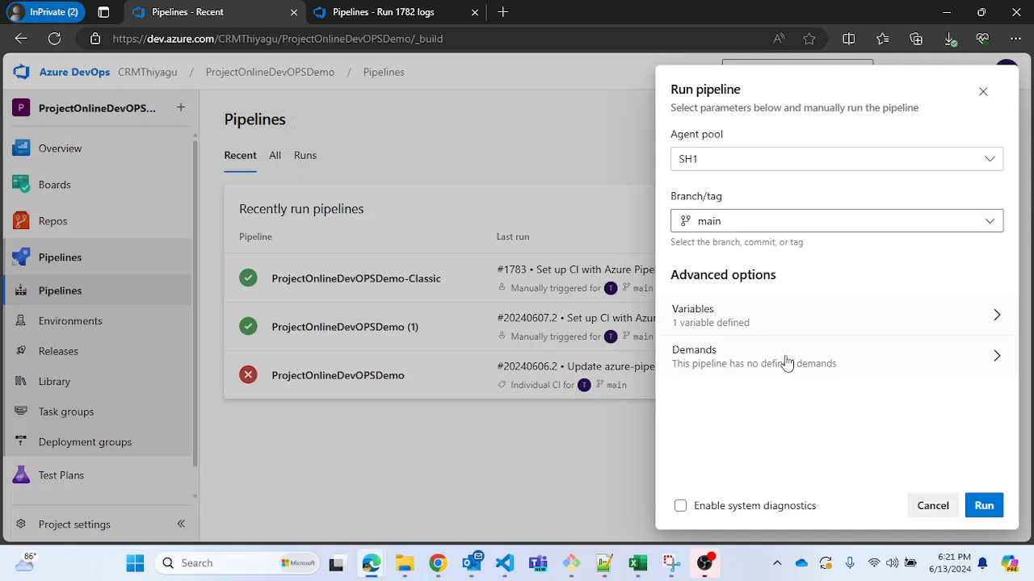
click(983, 505)
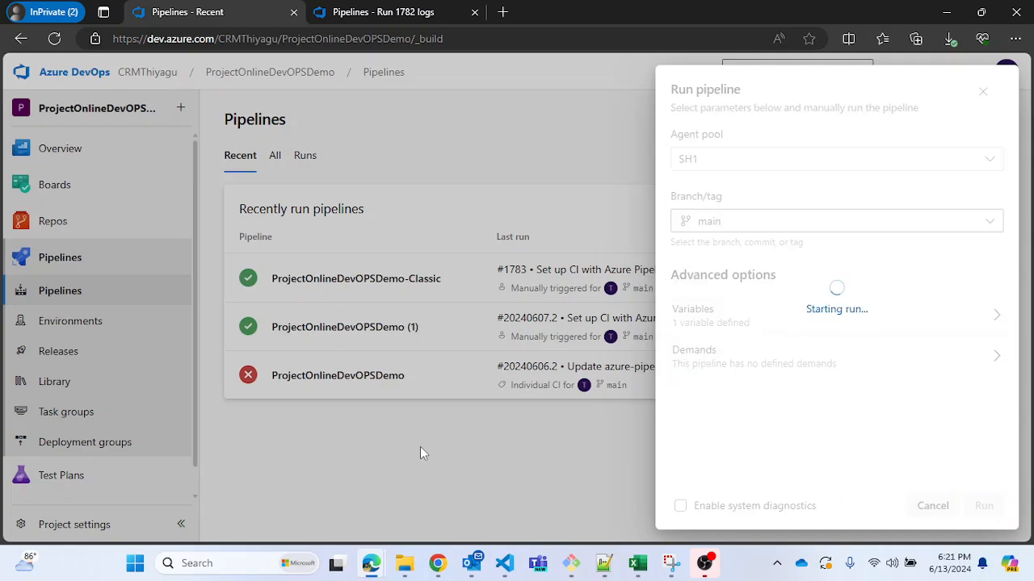
click(984, 505)
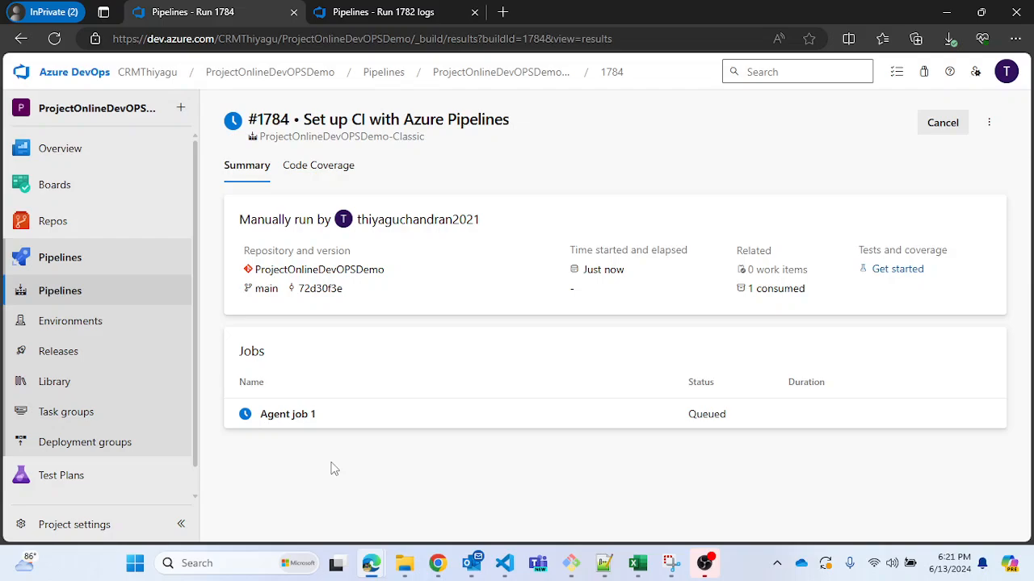
Open Agent job 1's logs and check each step's log as the job completes
click(288, 414)
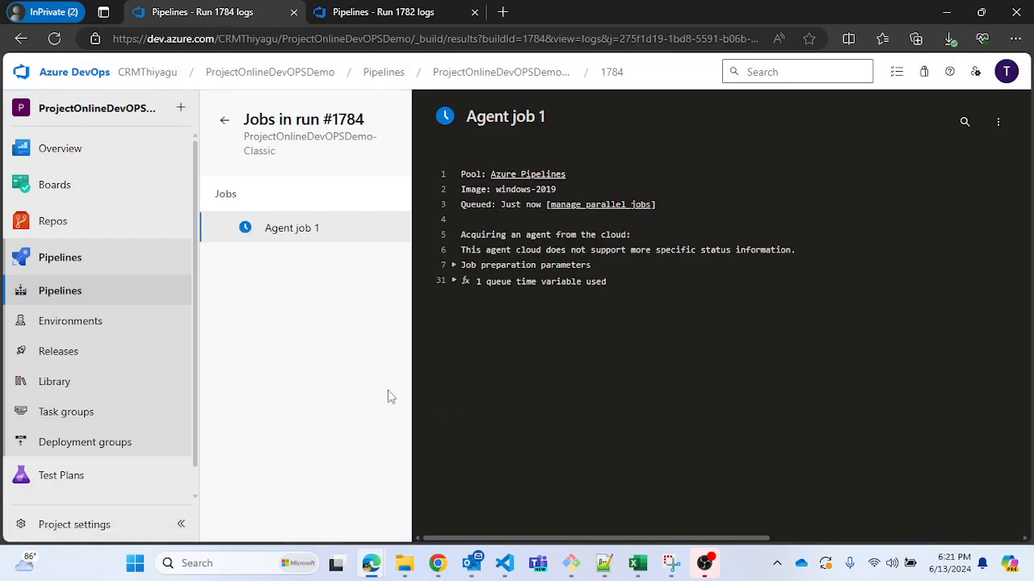
mouse_move(303, 192)
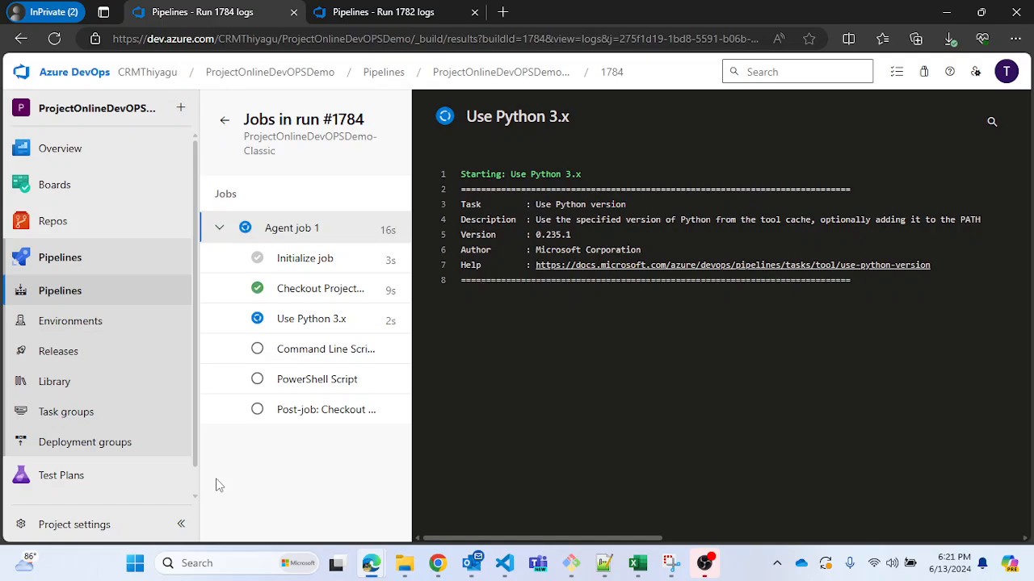
click(325, 348)
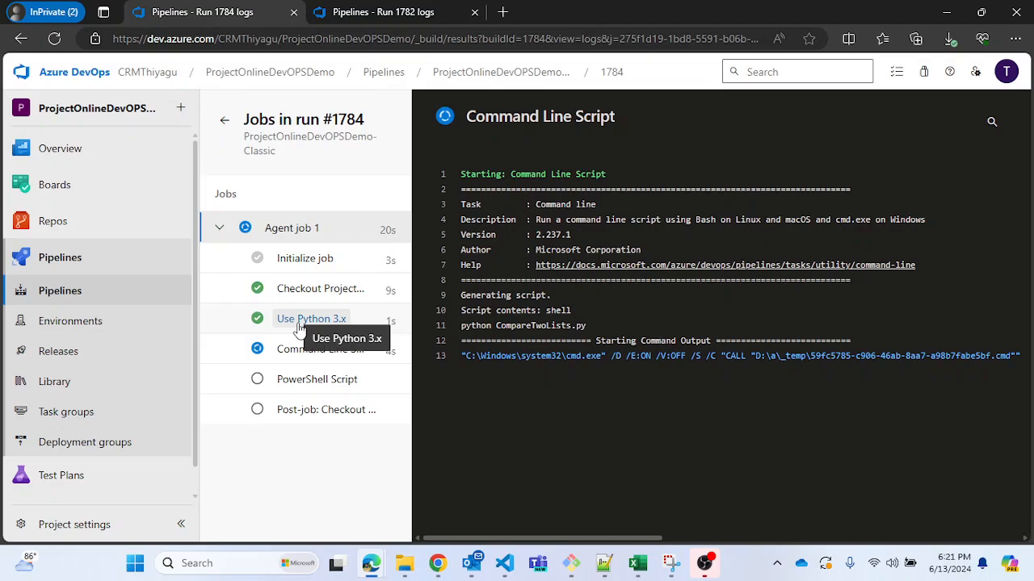
click(317, 379)
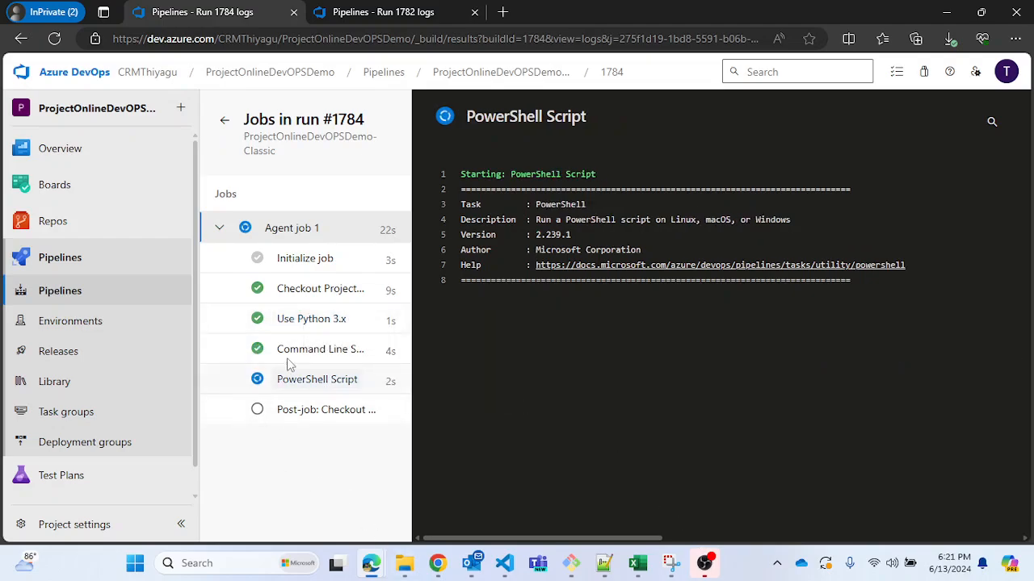
click(326, 409)
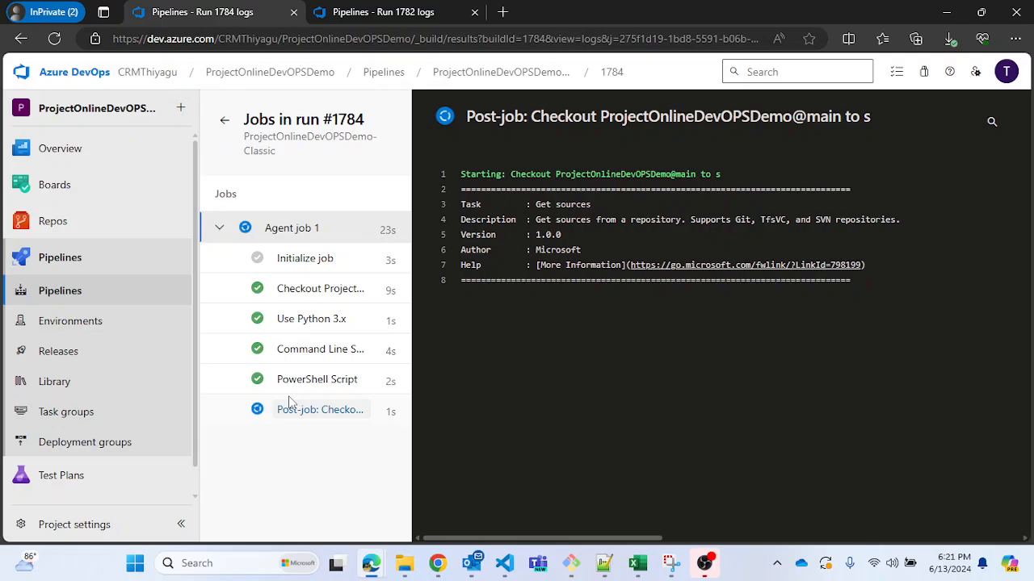
click(292, 228)
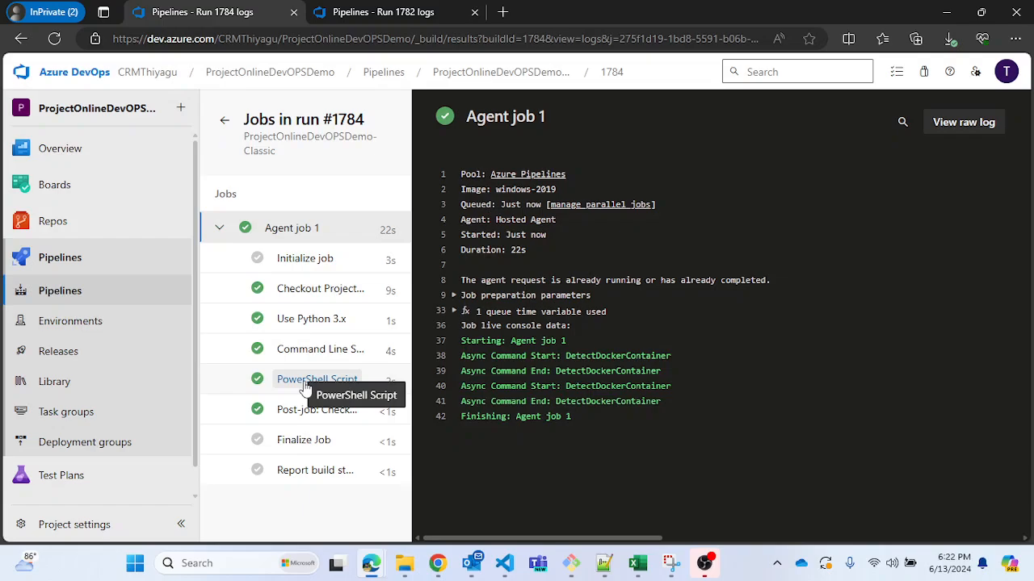
Open the PowerShell Script log and highlight the Hello World, 12345 and masked password output
click(316, 379)
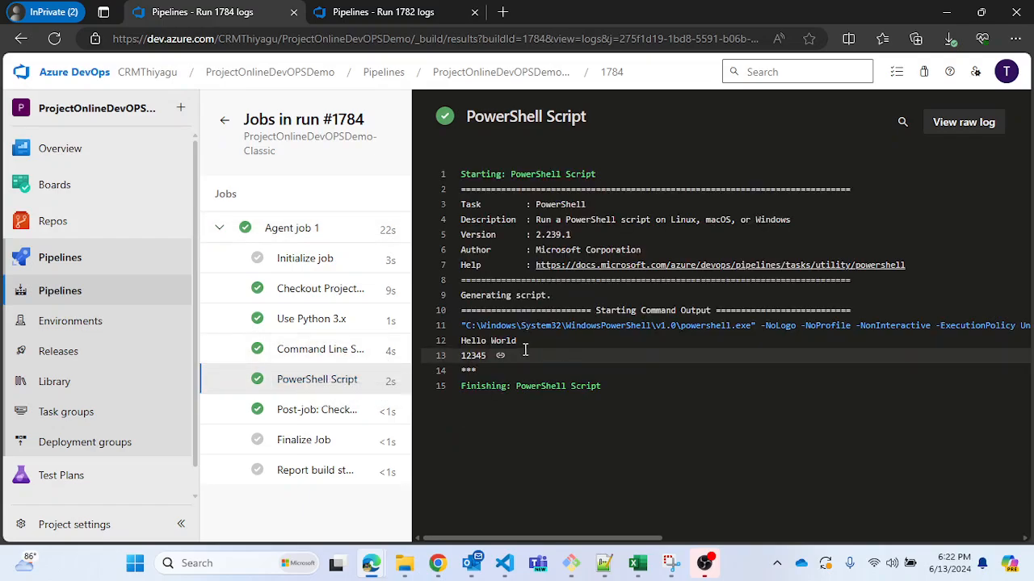
drag(460, 340, 505, 370)
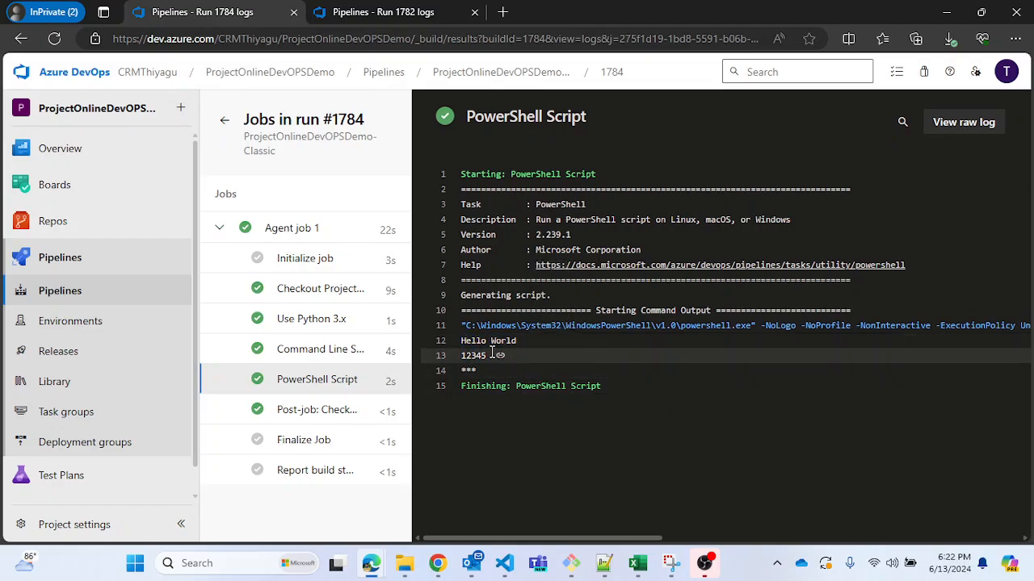
double_click(488, 340)
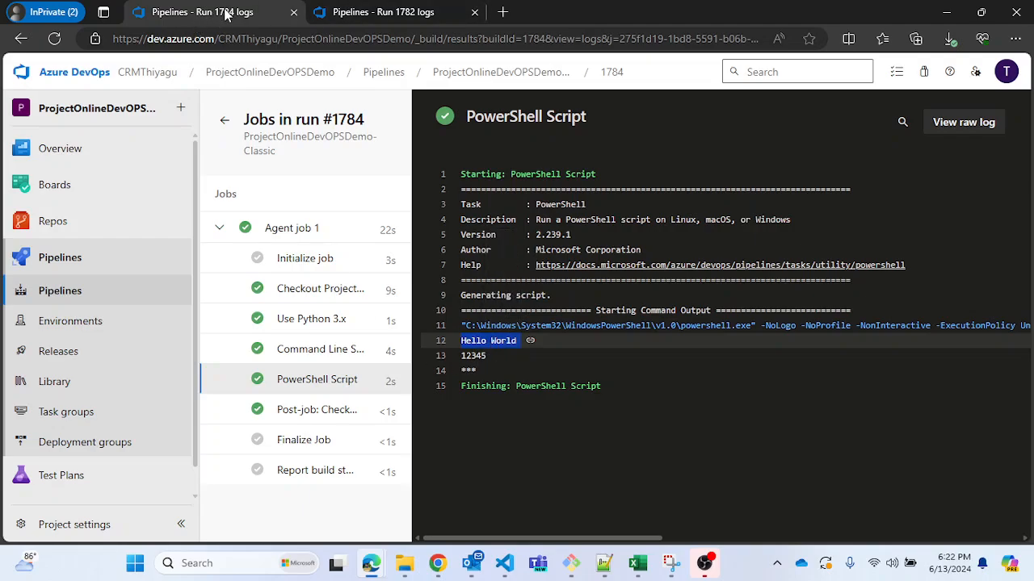
mouse_move(54, 381)
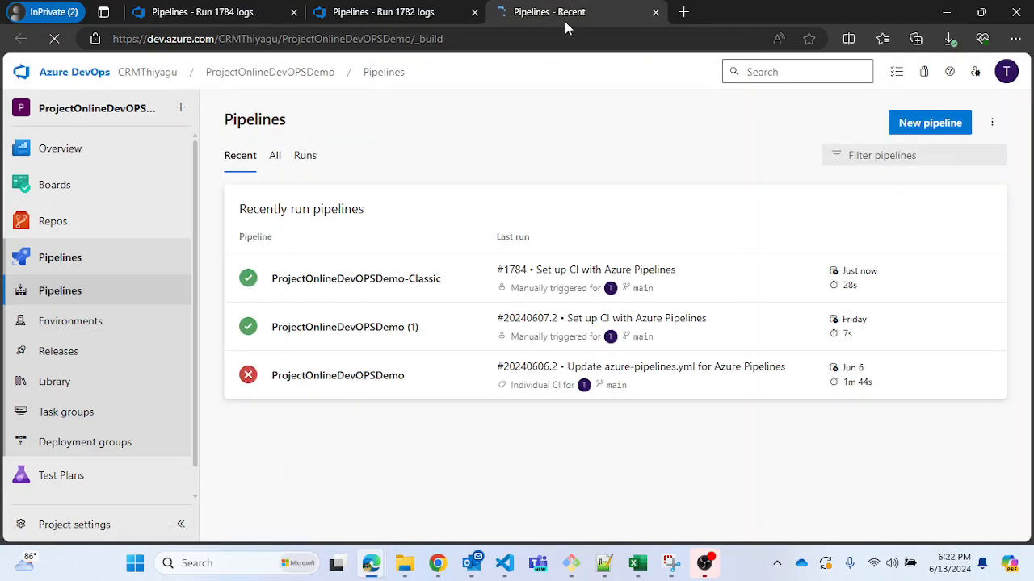
Open the ProjectOnlineDevOPSDemo-Classic pipeline for editing from its options menu
click(983, 278)
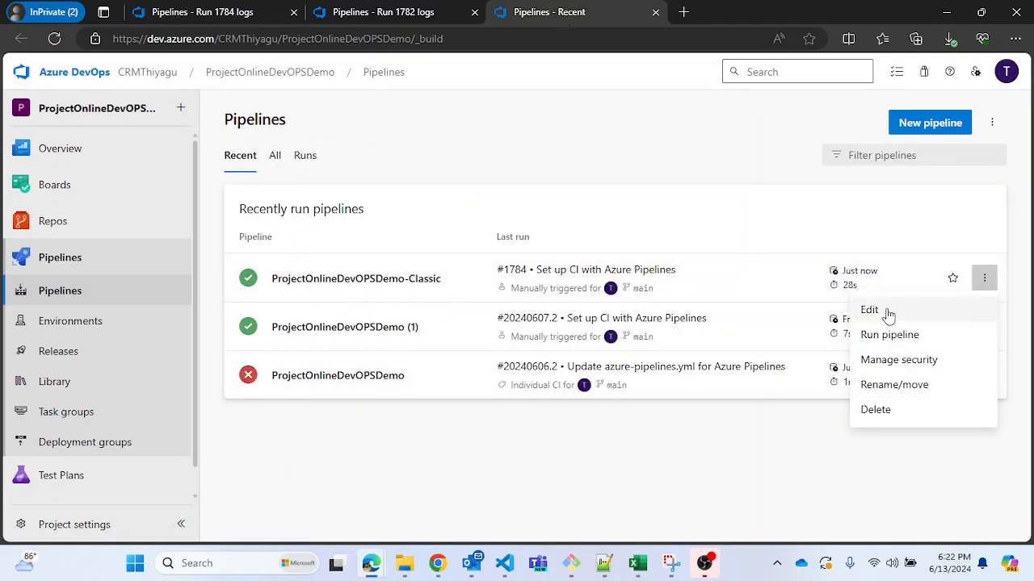
click(869, 309)
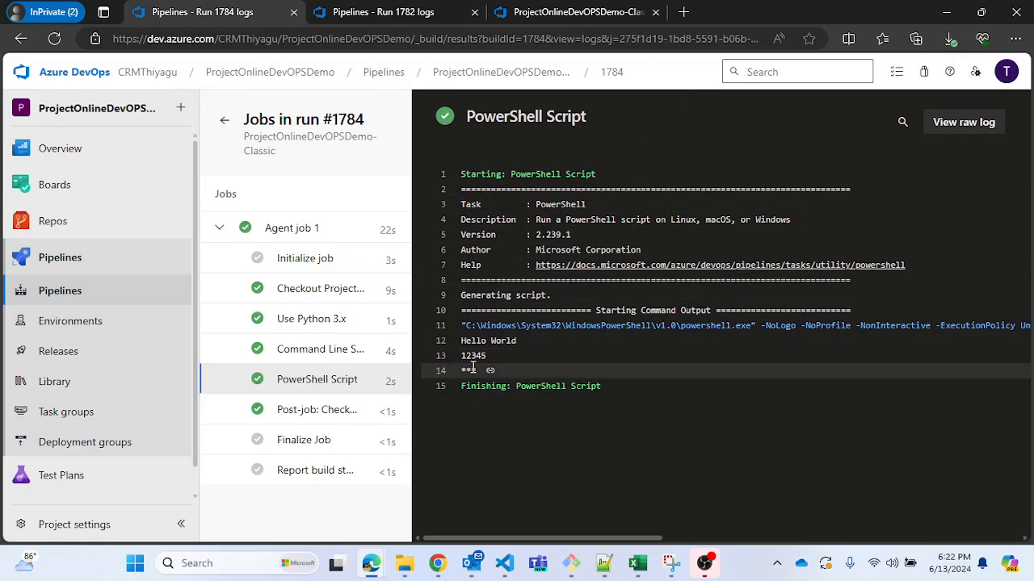
mouse_move(54, 381)
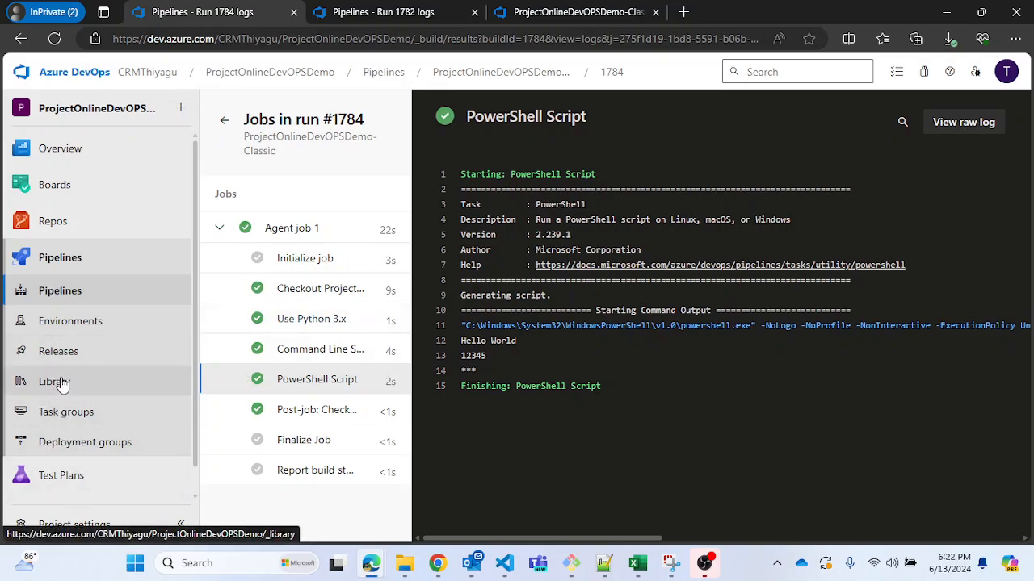
Open VariableGroup1 from the Library to view Username 12345 and the masked Password
click(54, 382)
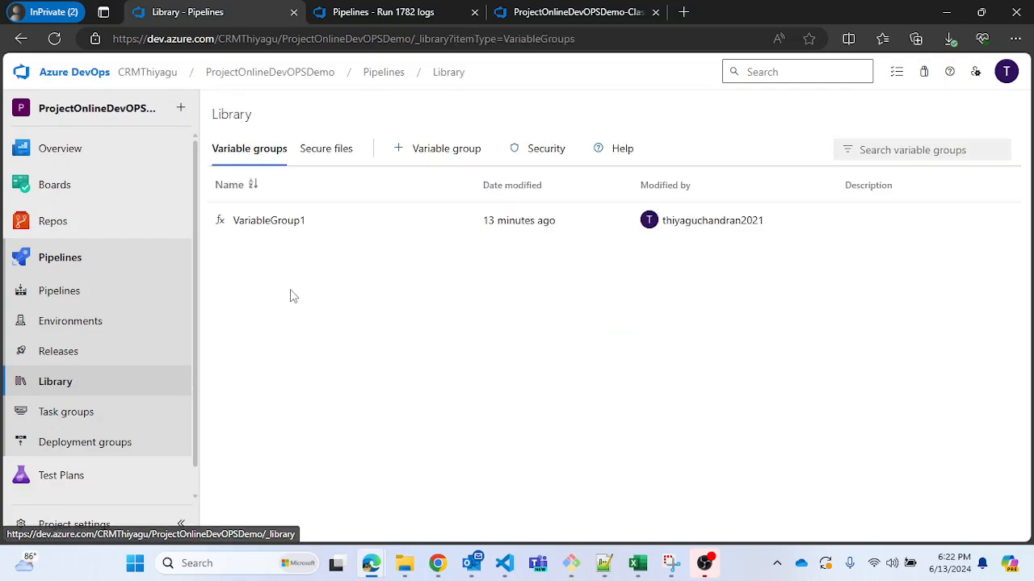
click(269, 220)
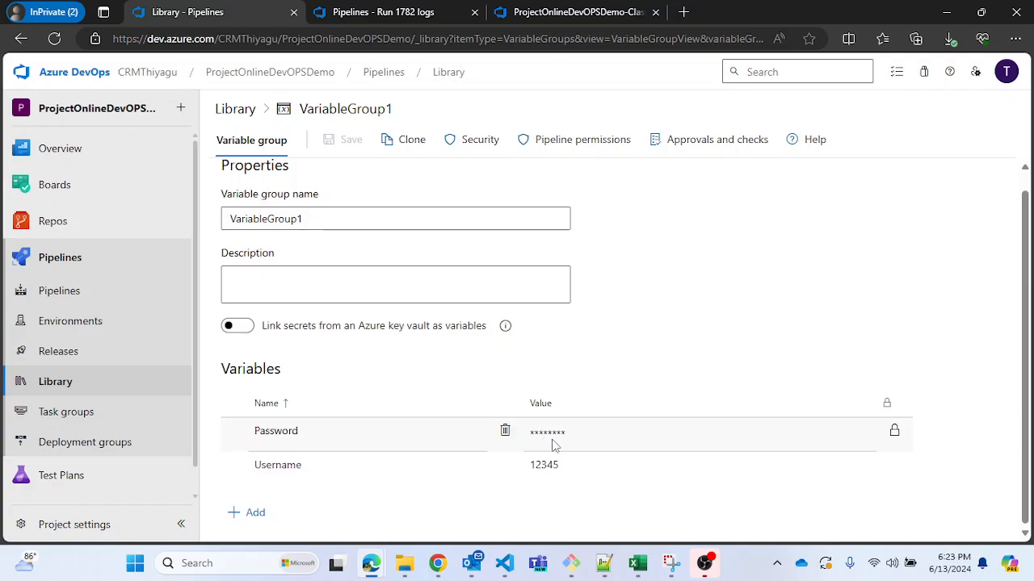
mouse_move(961, 362)
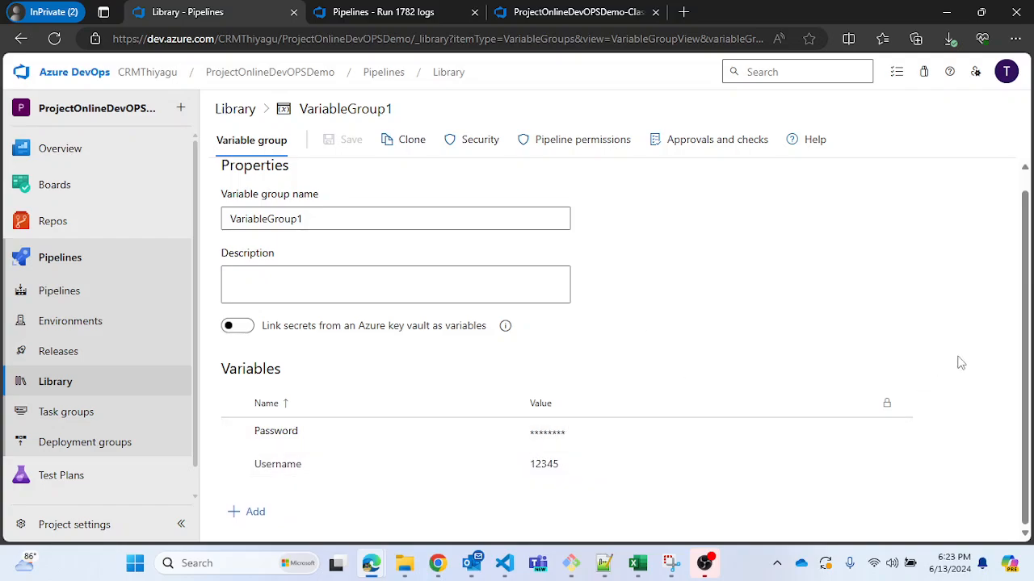
mouse_move(891, 445)
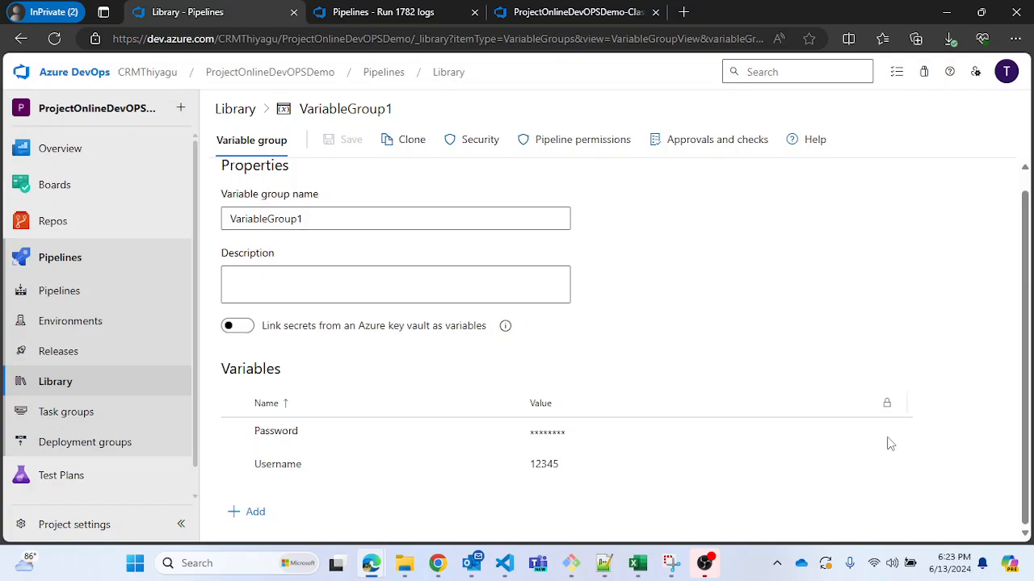
mouse_move(966, 380)
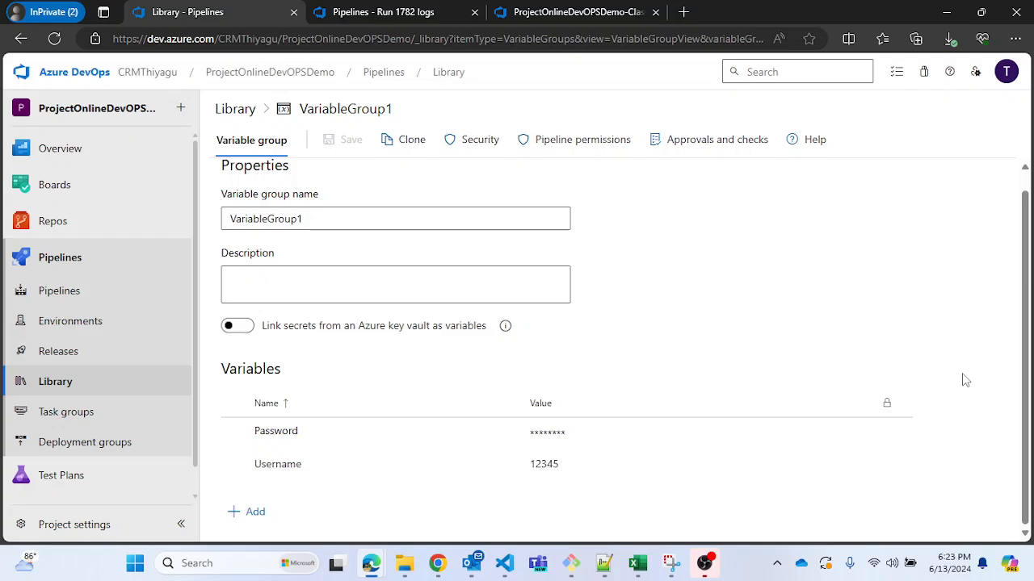
mouse_move(959, 381)
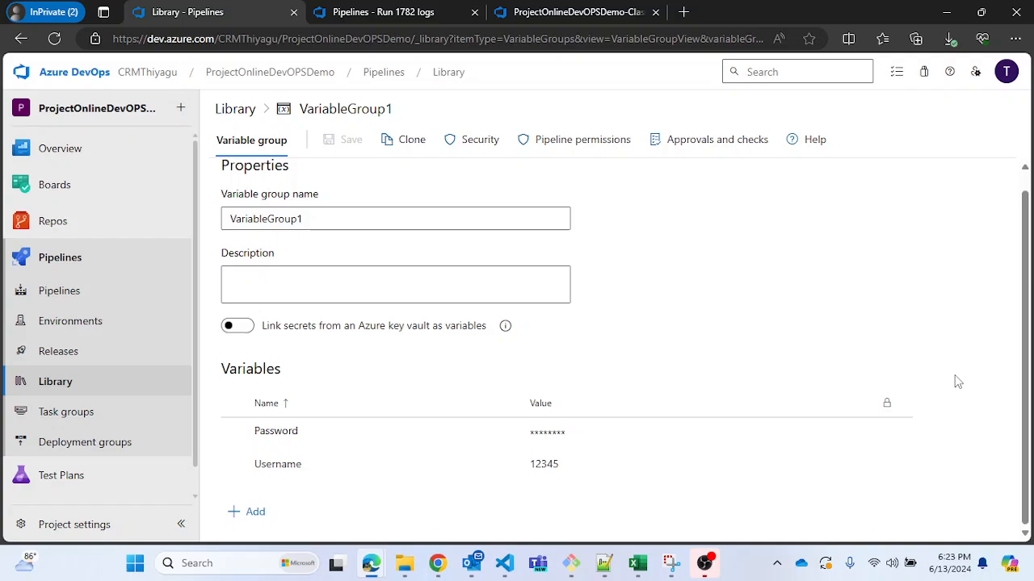
mouse_move(510, 367)
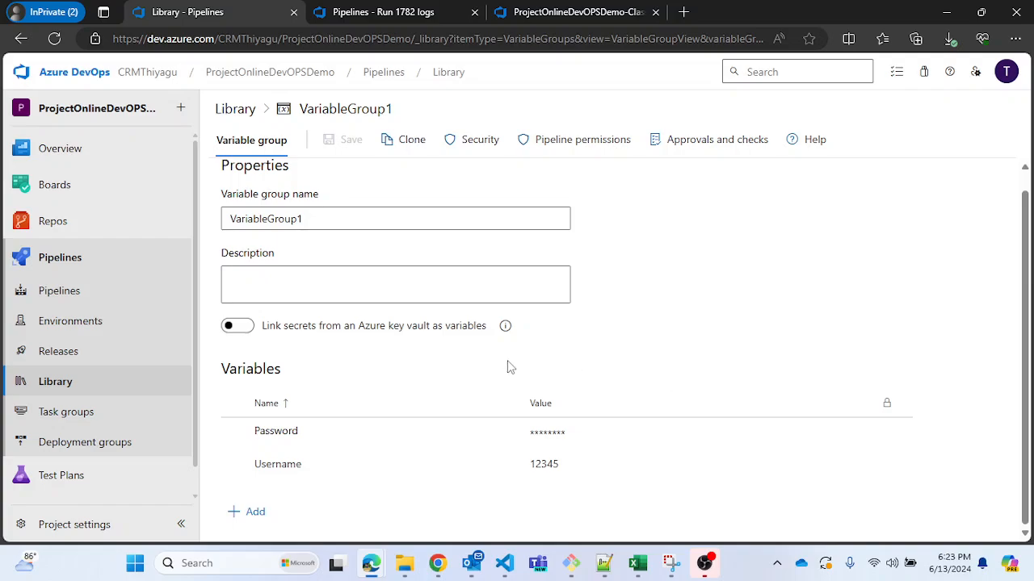
mouse_move(59, 290)
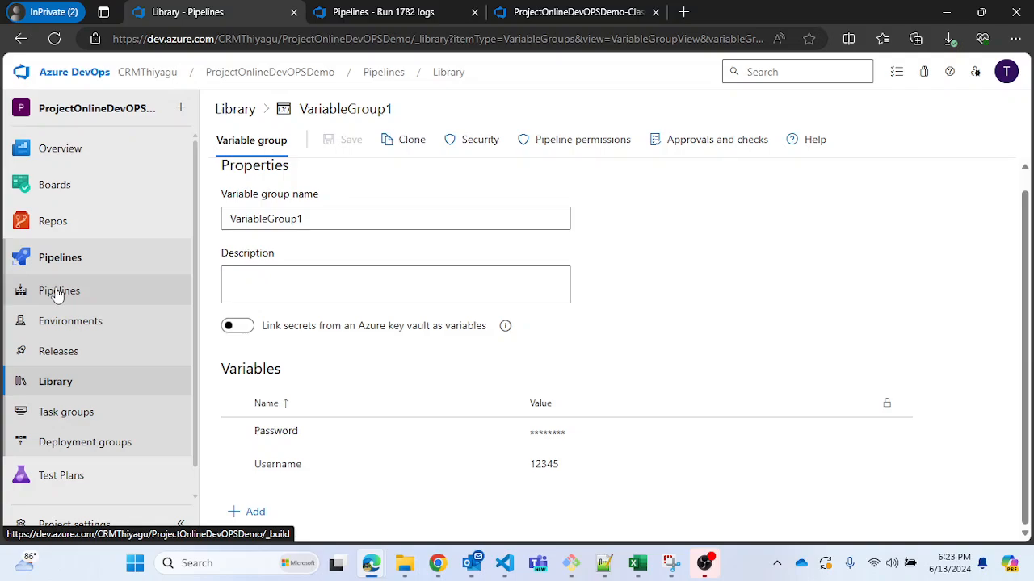
Go to the Pipelines list showing ProjectOnlineDevOPSDemo-Classic run #1784 succeeded
click(60, 291)
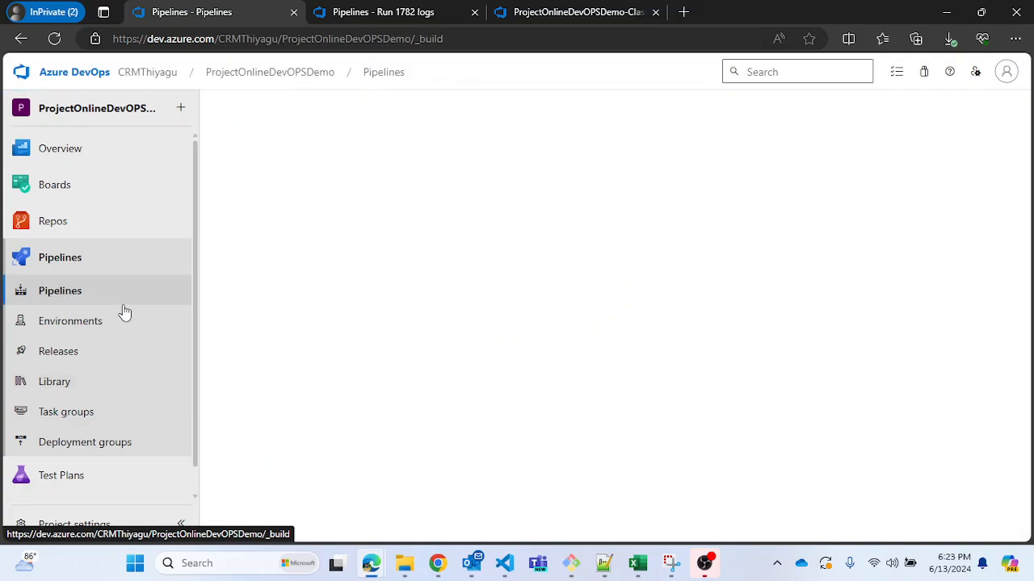
click(60, 290)
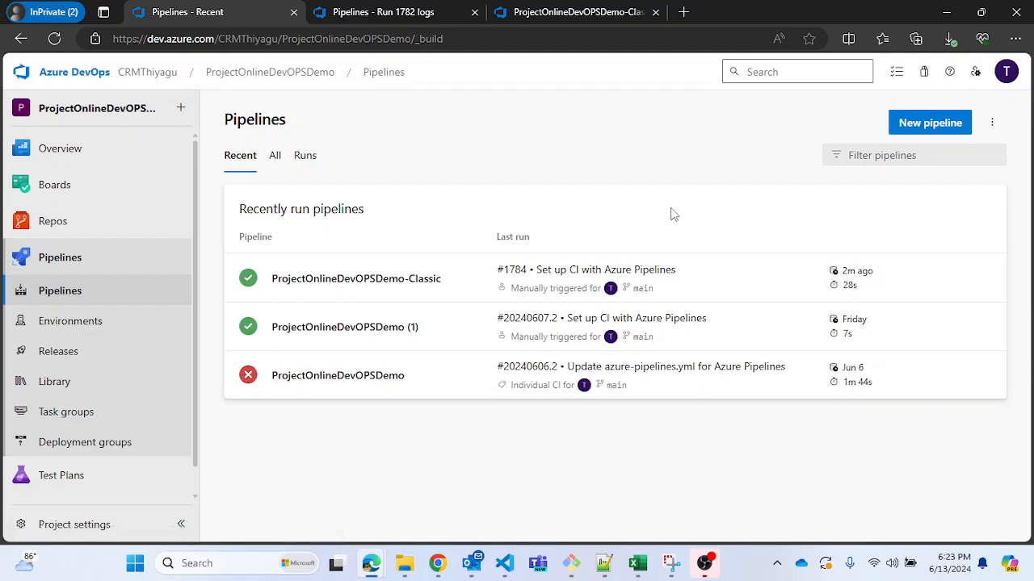
mouse_move(552, 208)
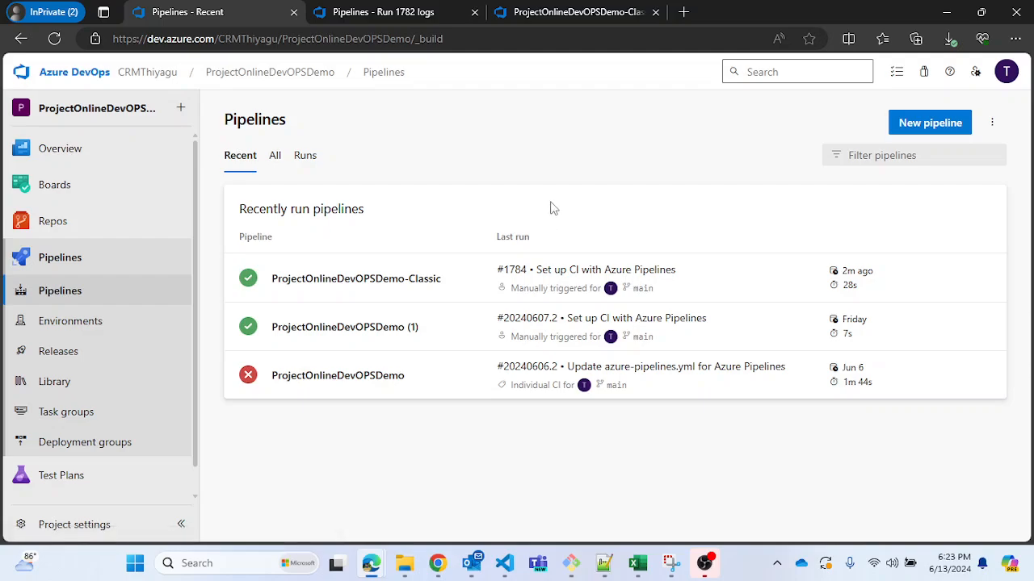